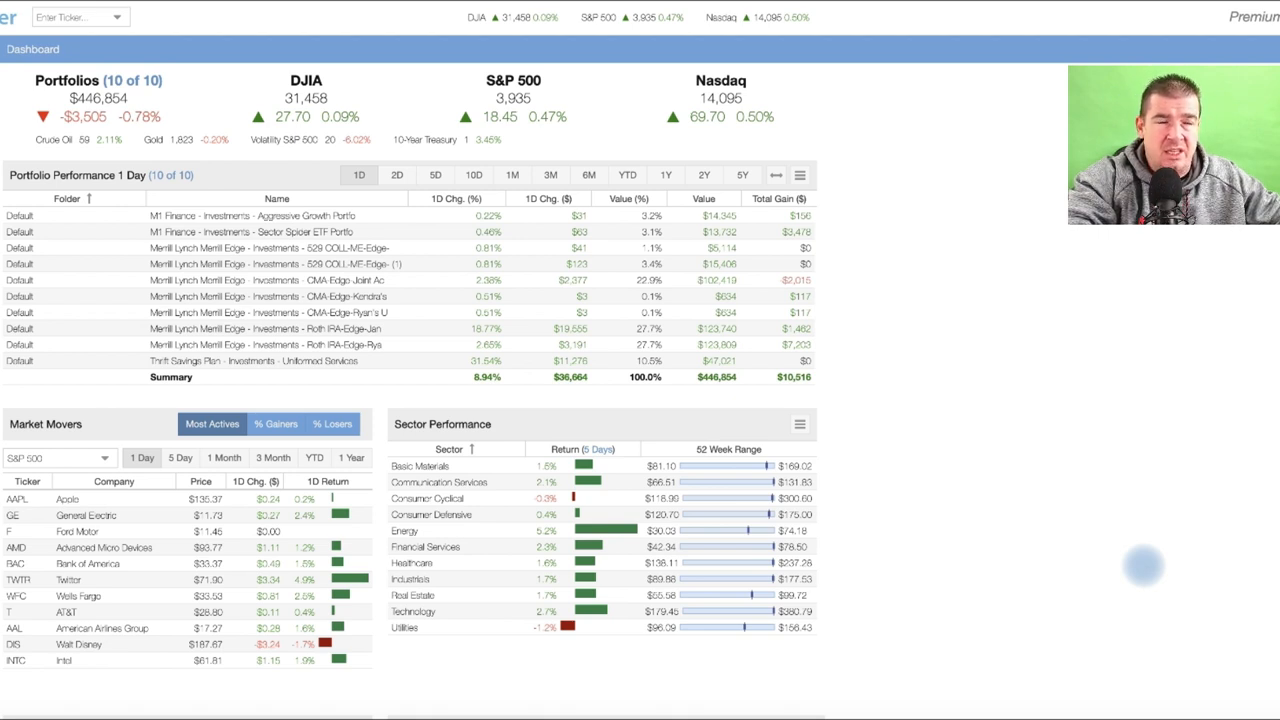
mouse_move(1026, 446)
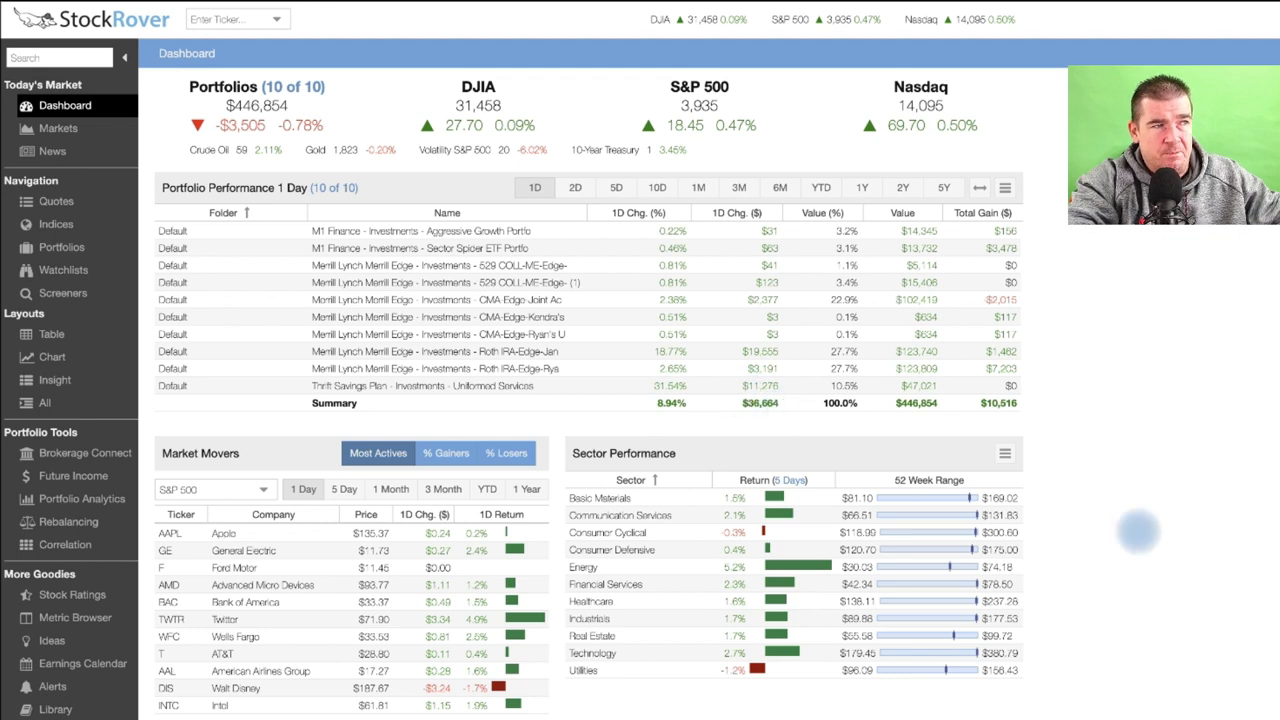
Scroll down past Market News, Portfolio Charting and Current Holdings to the Future Projected Income panel
scroll(down, 3)
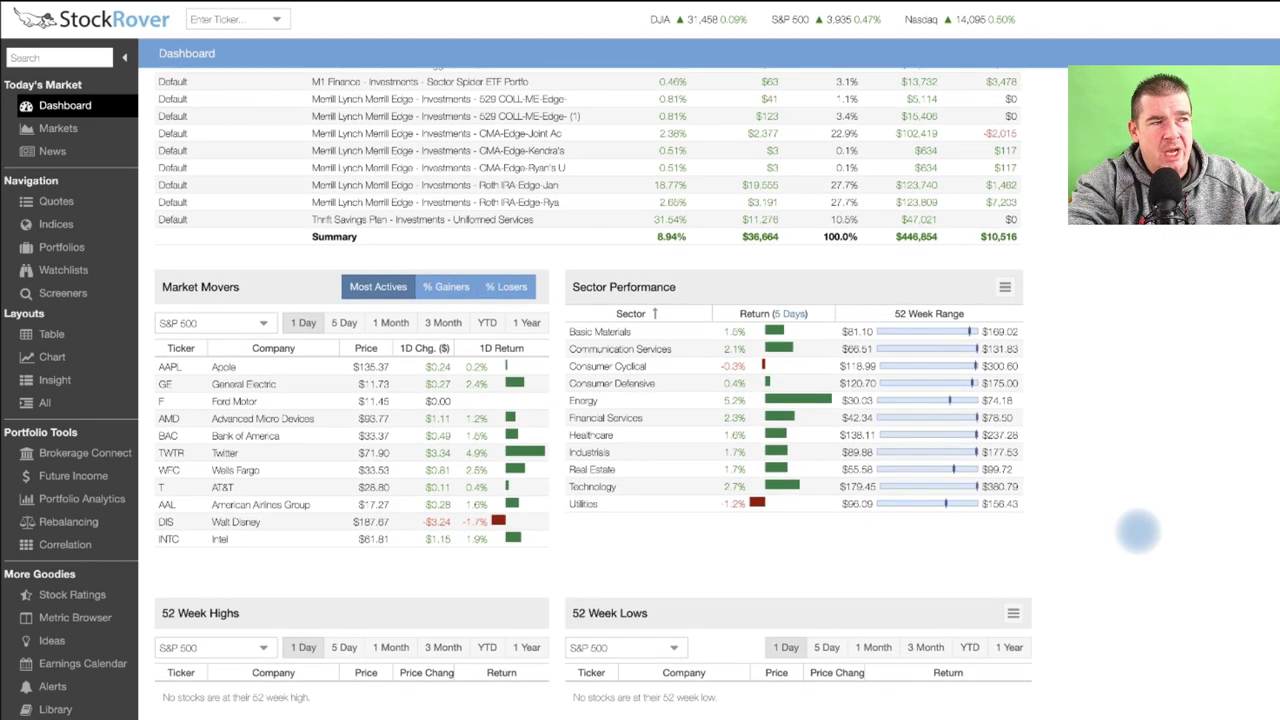
scroll(down, 3)
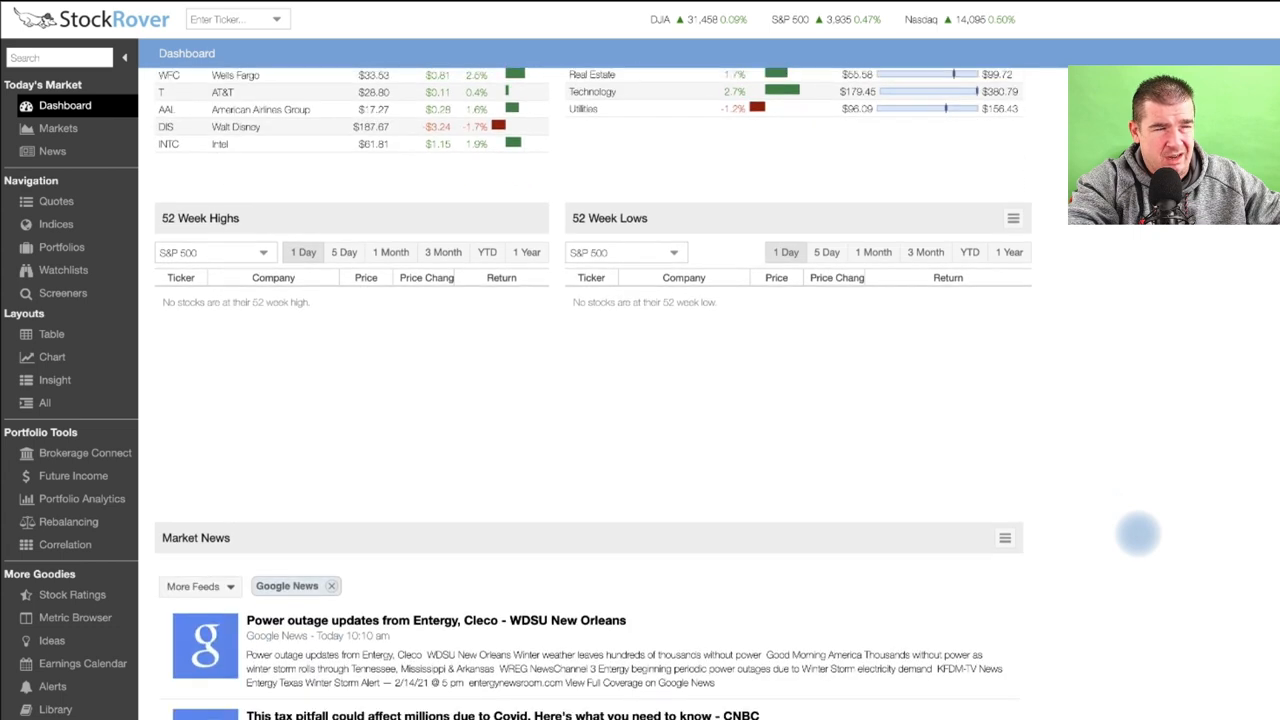
scroll(down, 3)
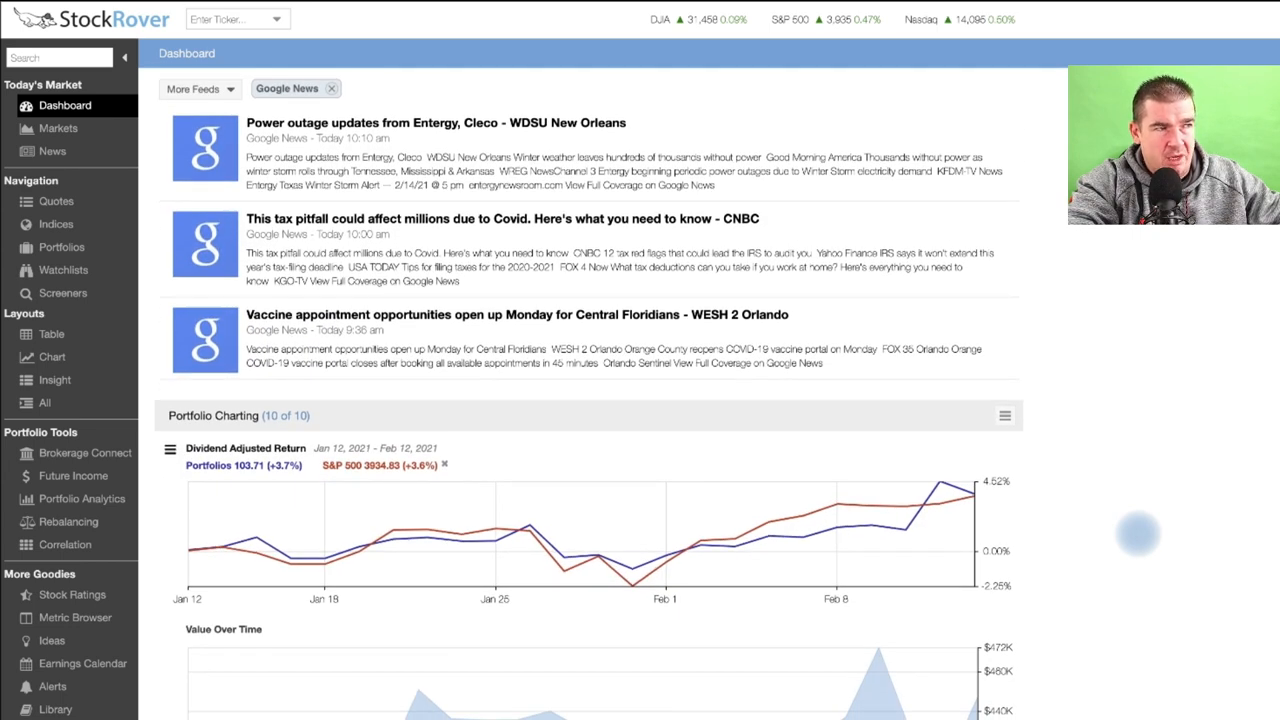
scroll(down, 3)
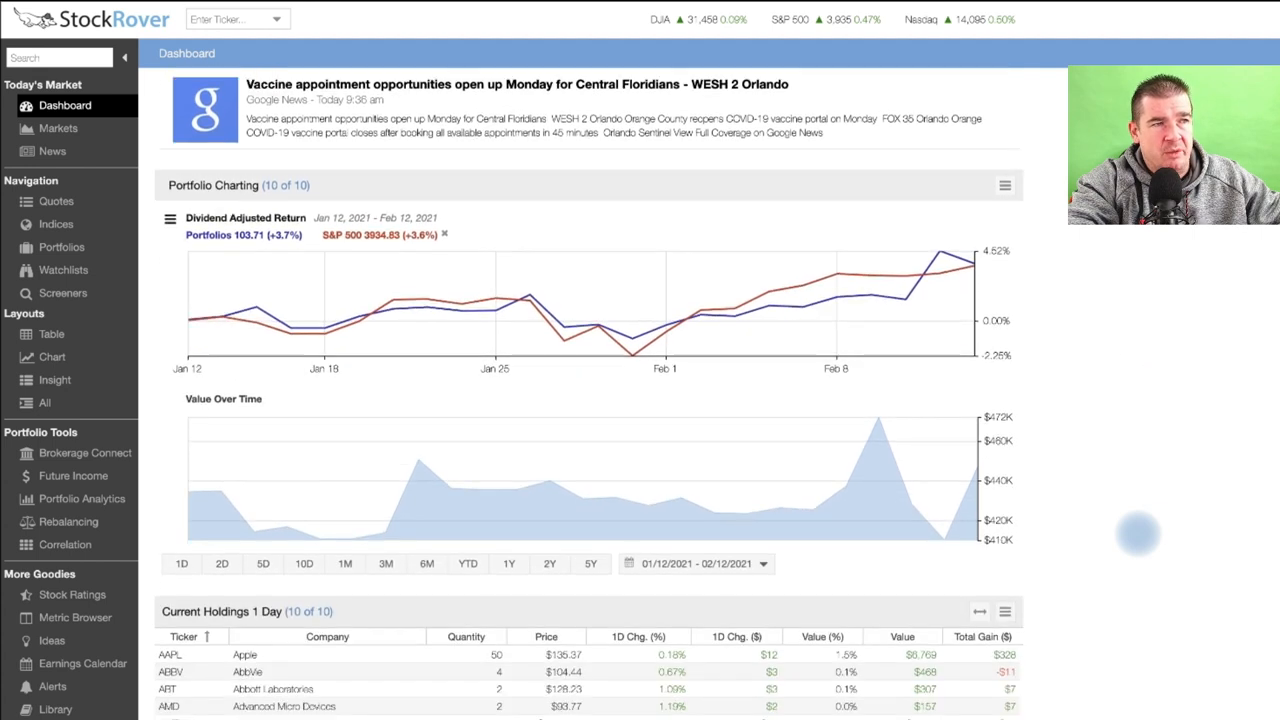
scroll(down, 3)
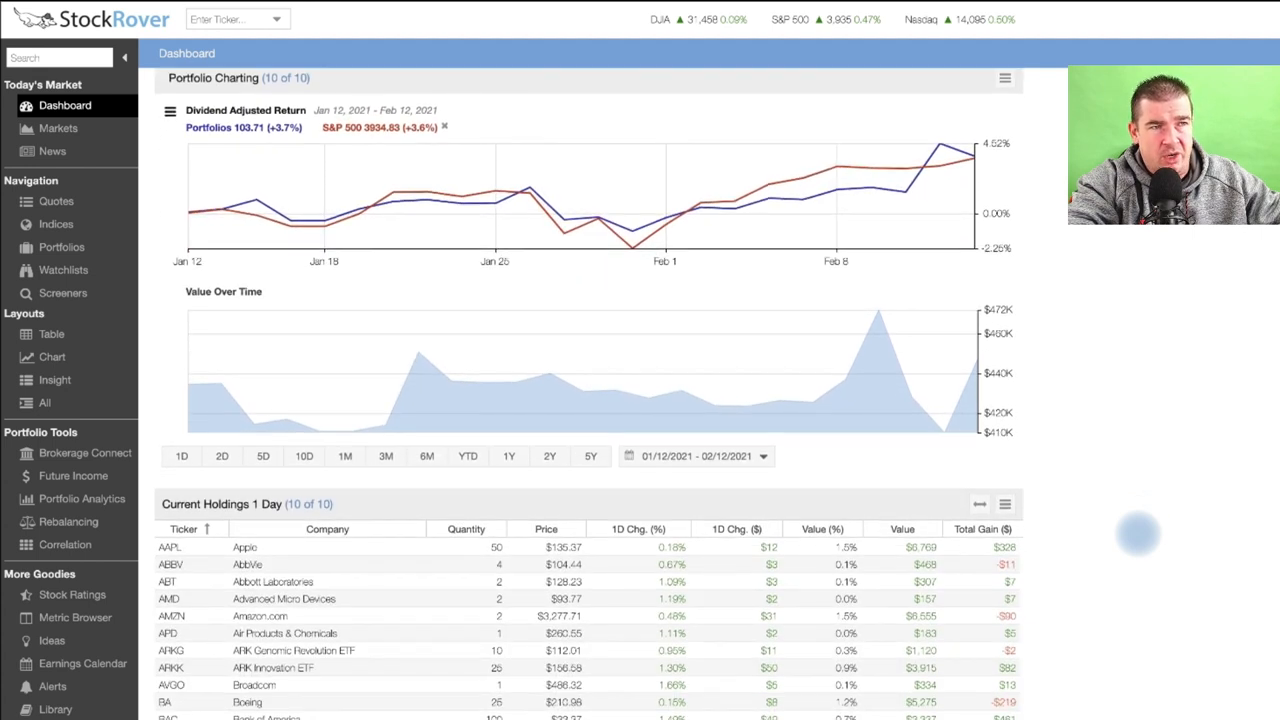
scroll(down, 3)
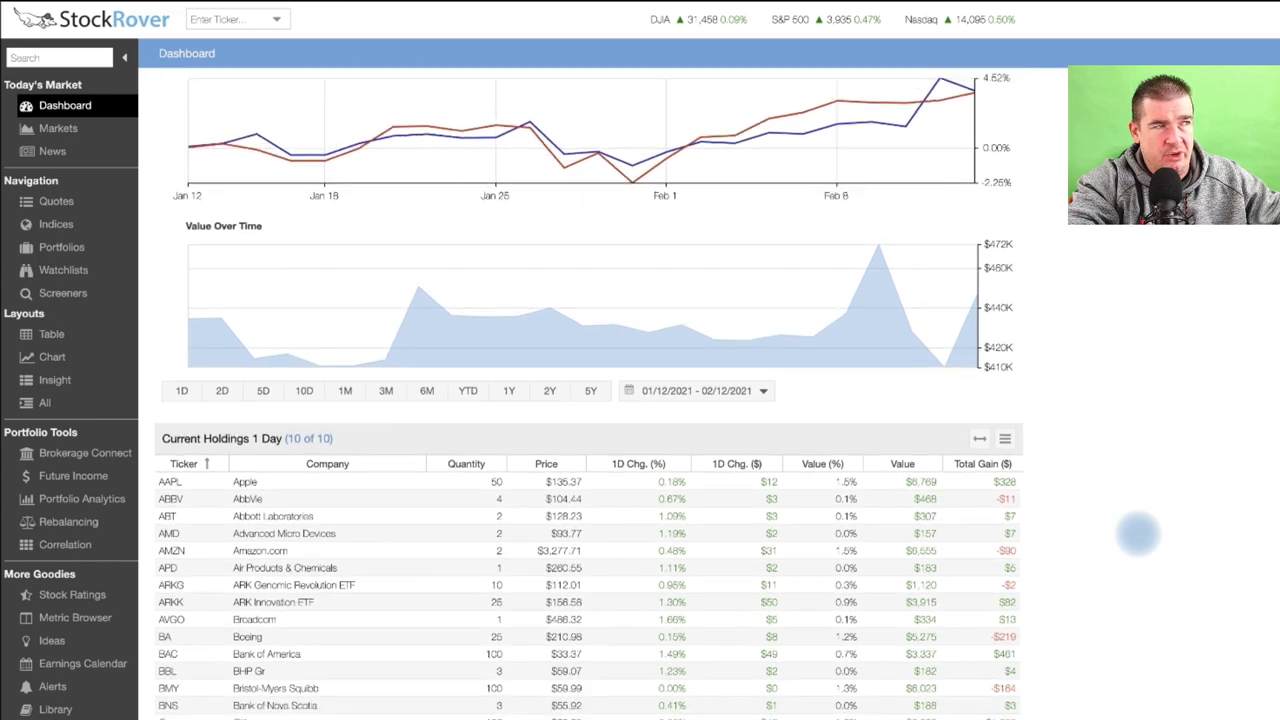
scroll(down, 3)
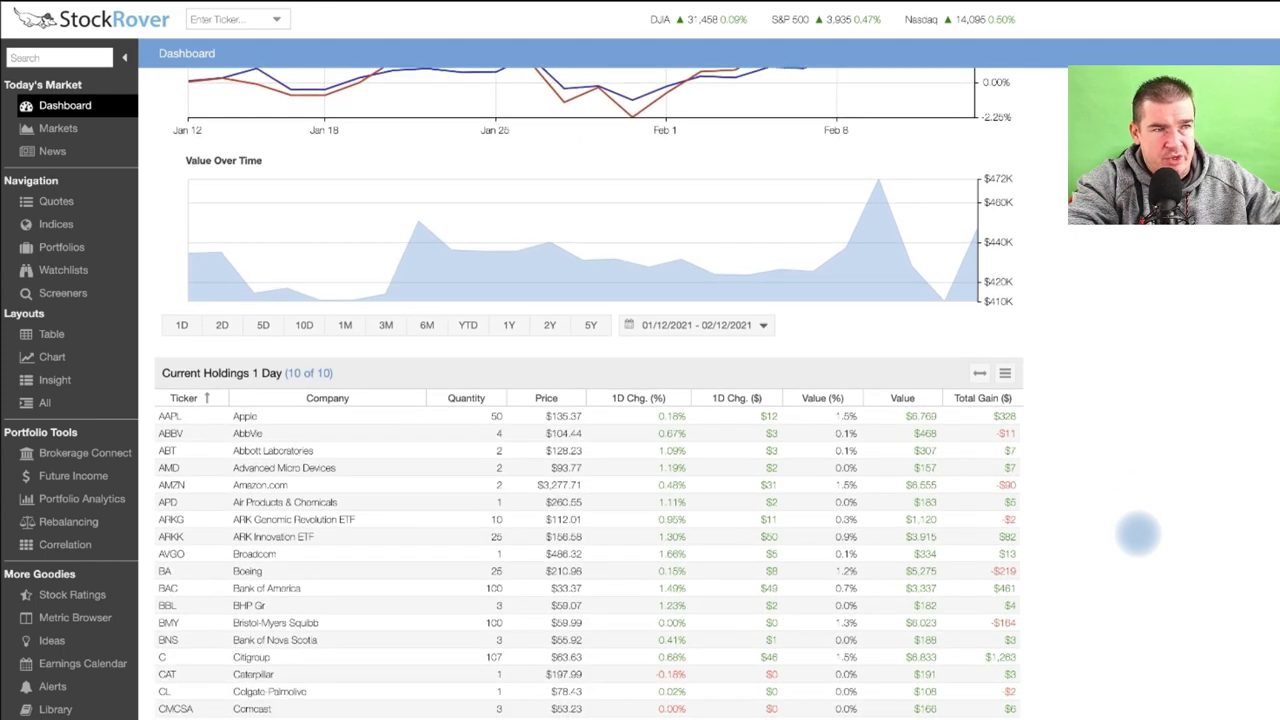
scroll(down, 3)
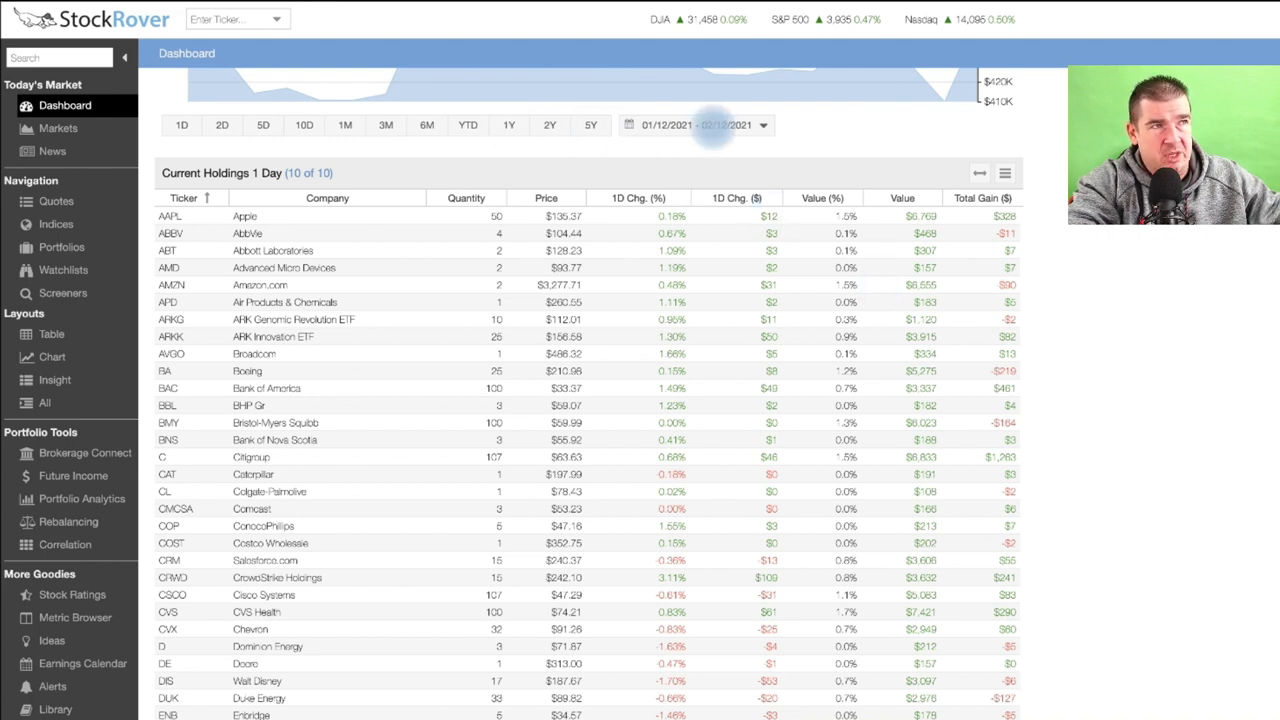
scroll(down, 3)
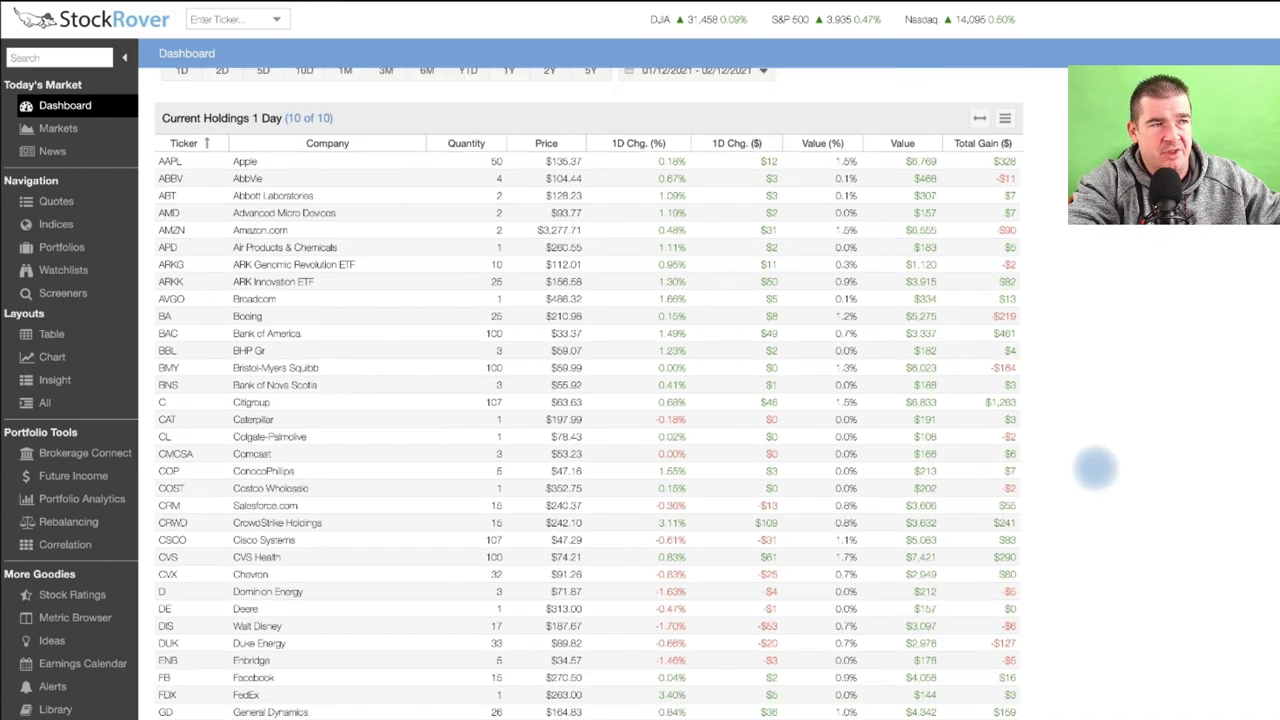
scroll(down, 3)
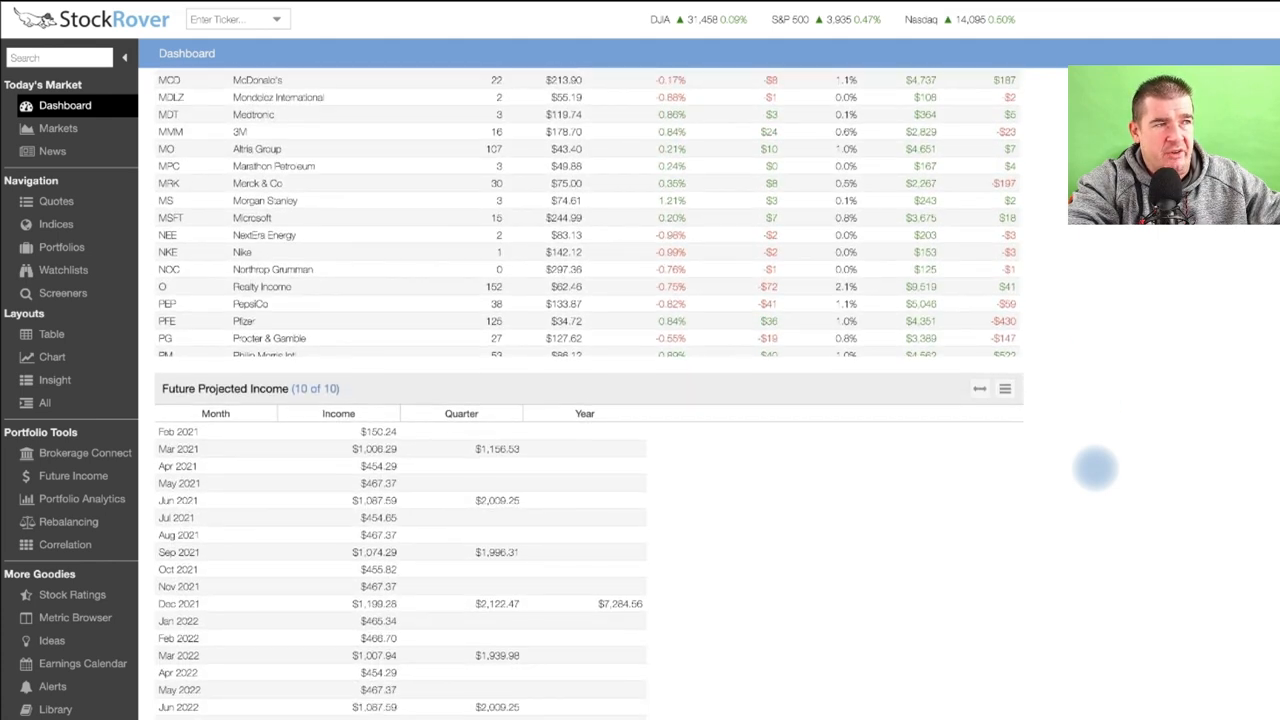
Scroll further to reveal the income table through December 2022 with its $15,347.10 total
scroll(down, 3)
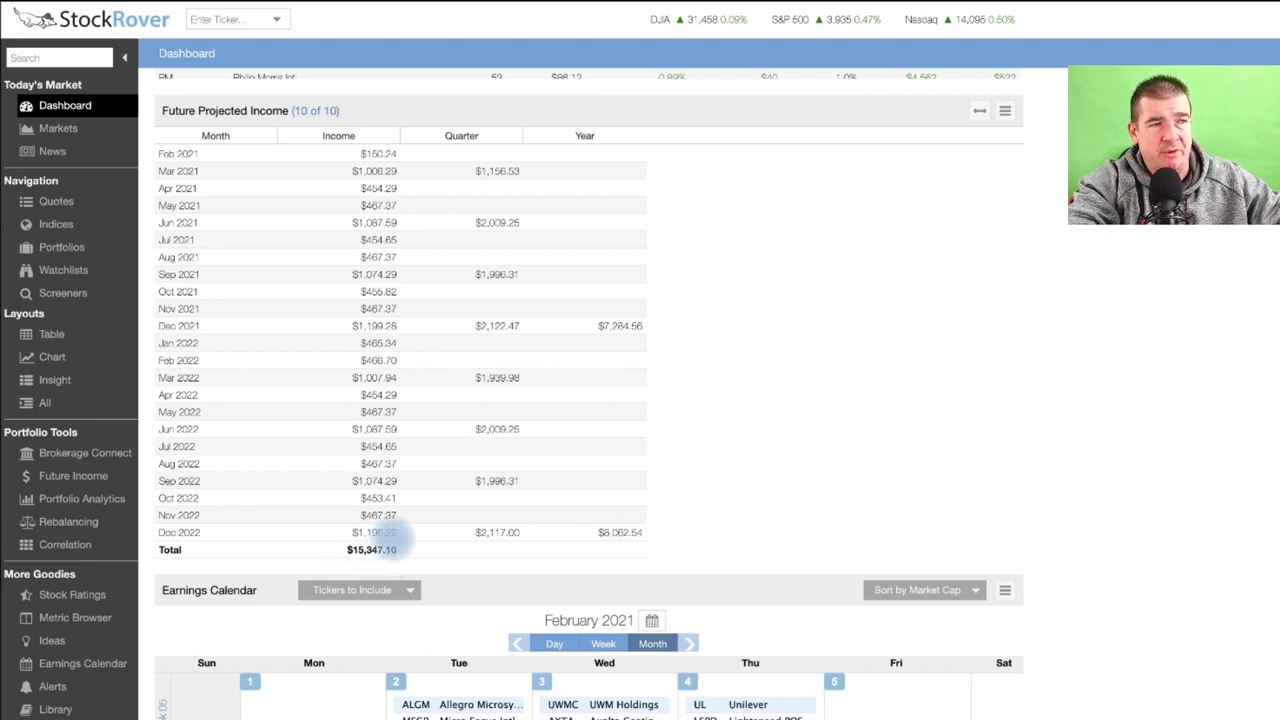
Scroll past the Earnings Calendar, then back up to the top of the Dashboard
scroll(down, 3)
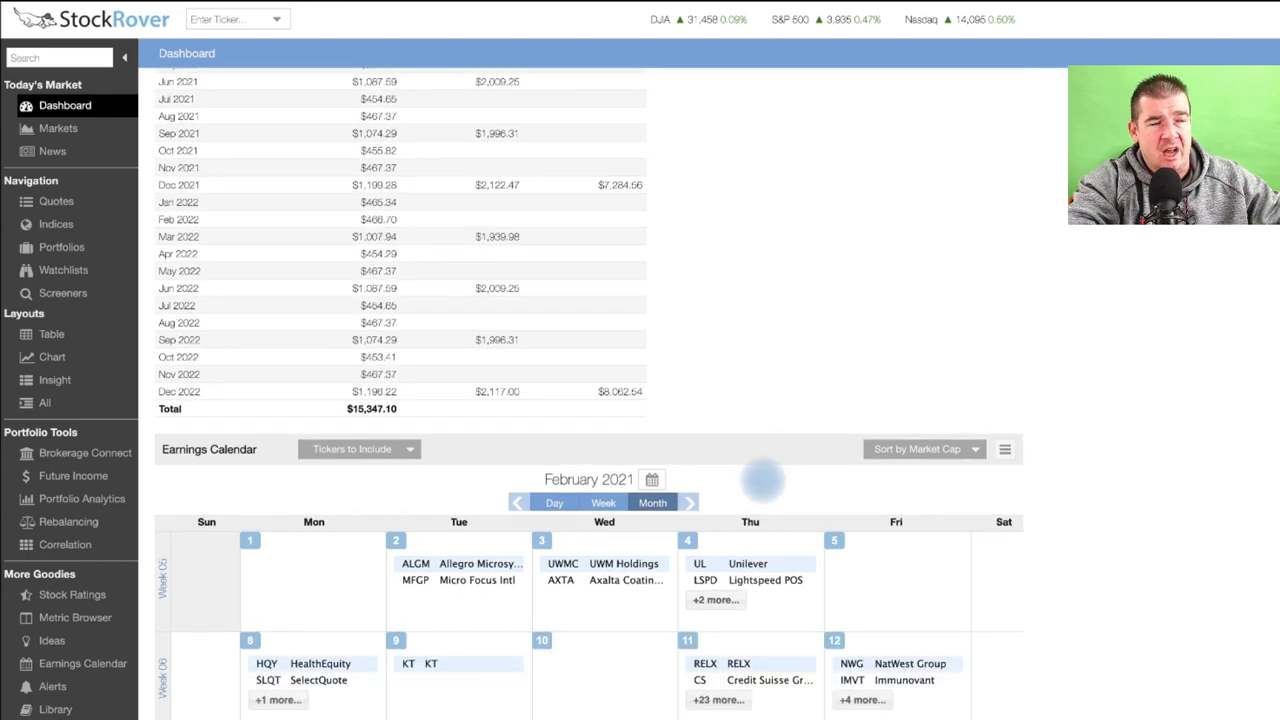
scroll(down, 3)
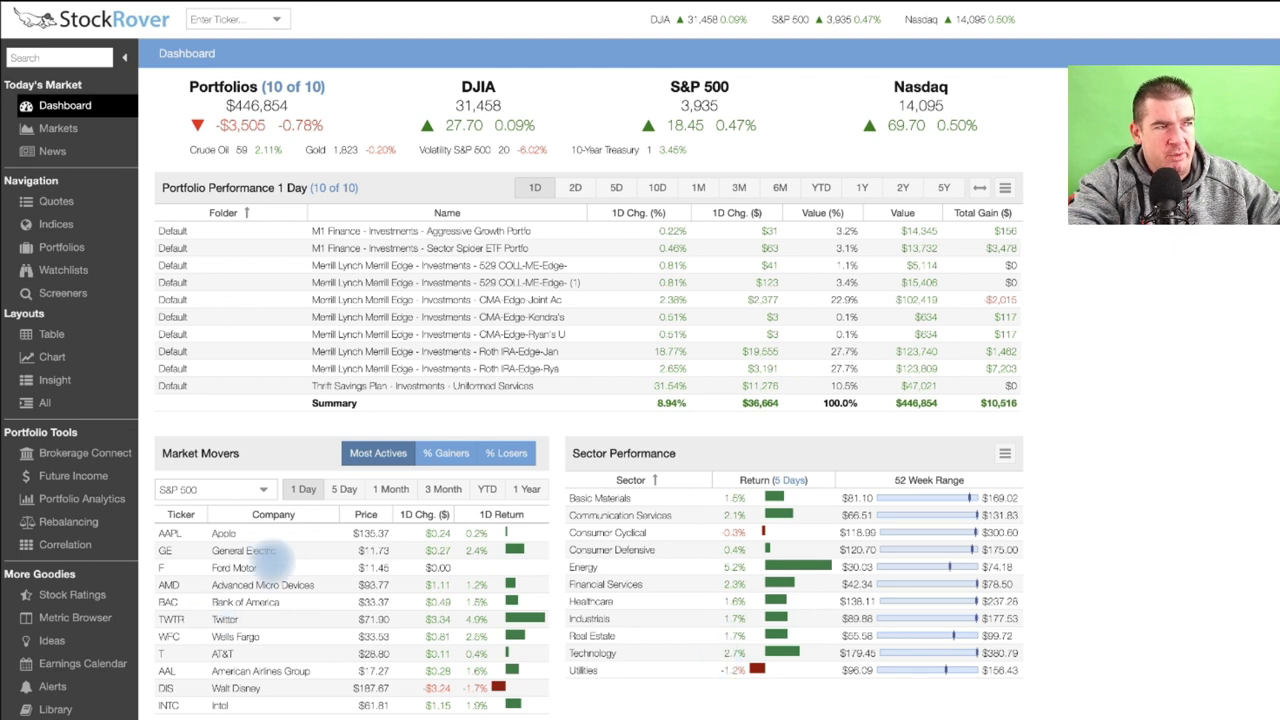
mouse_move(330, 600)
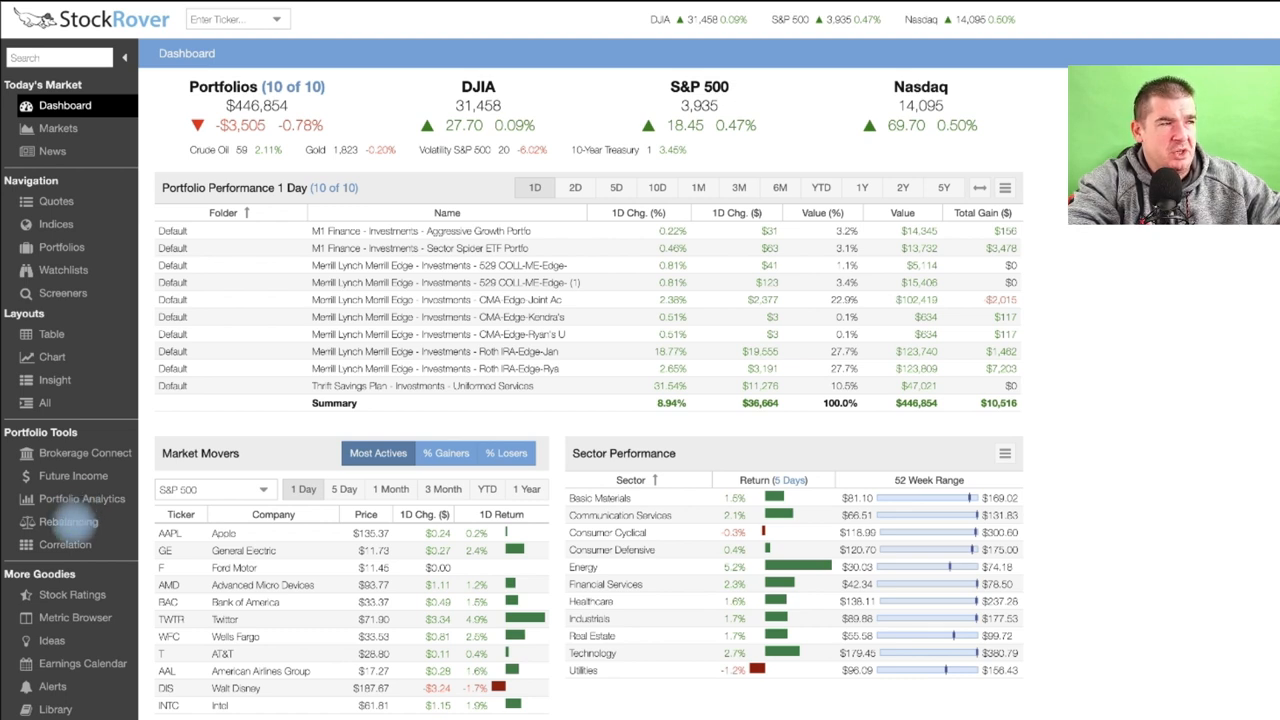
mouse_move(65, 522)
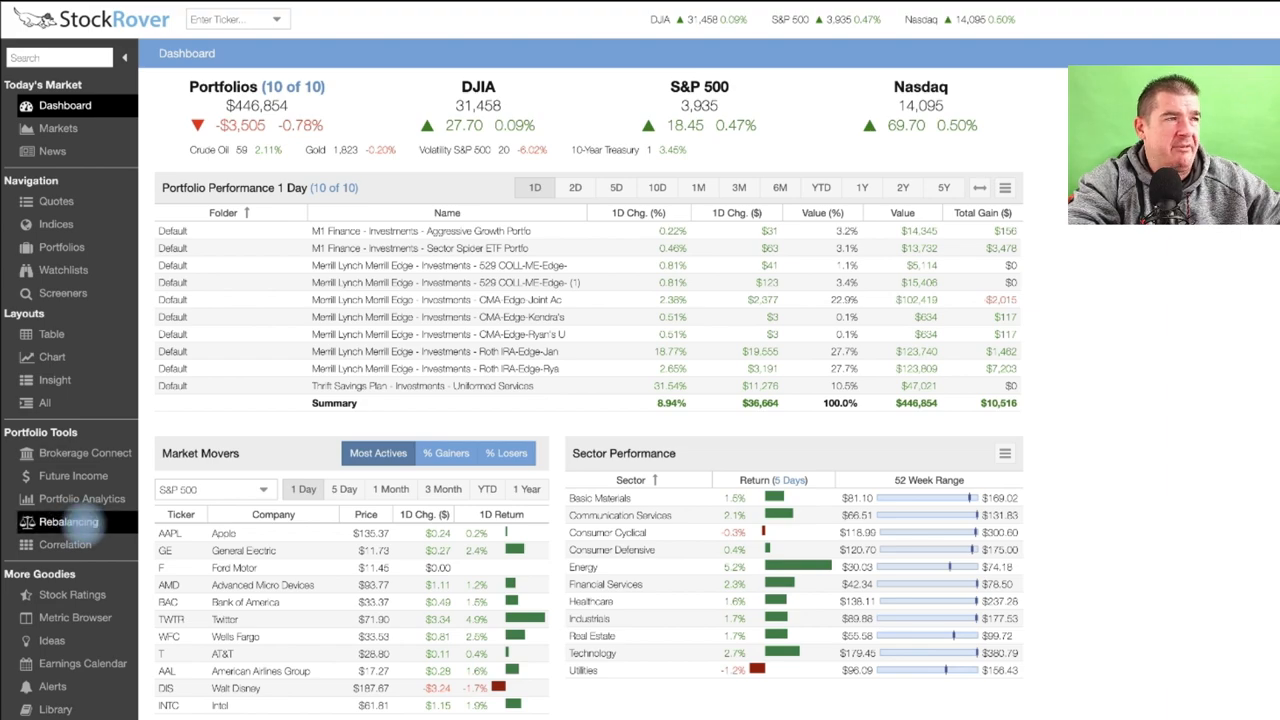
Open Rebalancing under Portfolio Tools and show the Portfolio Allocation actual-versus-planned pie charts
click(68, 521)
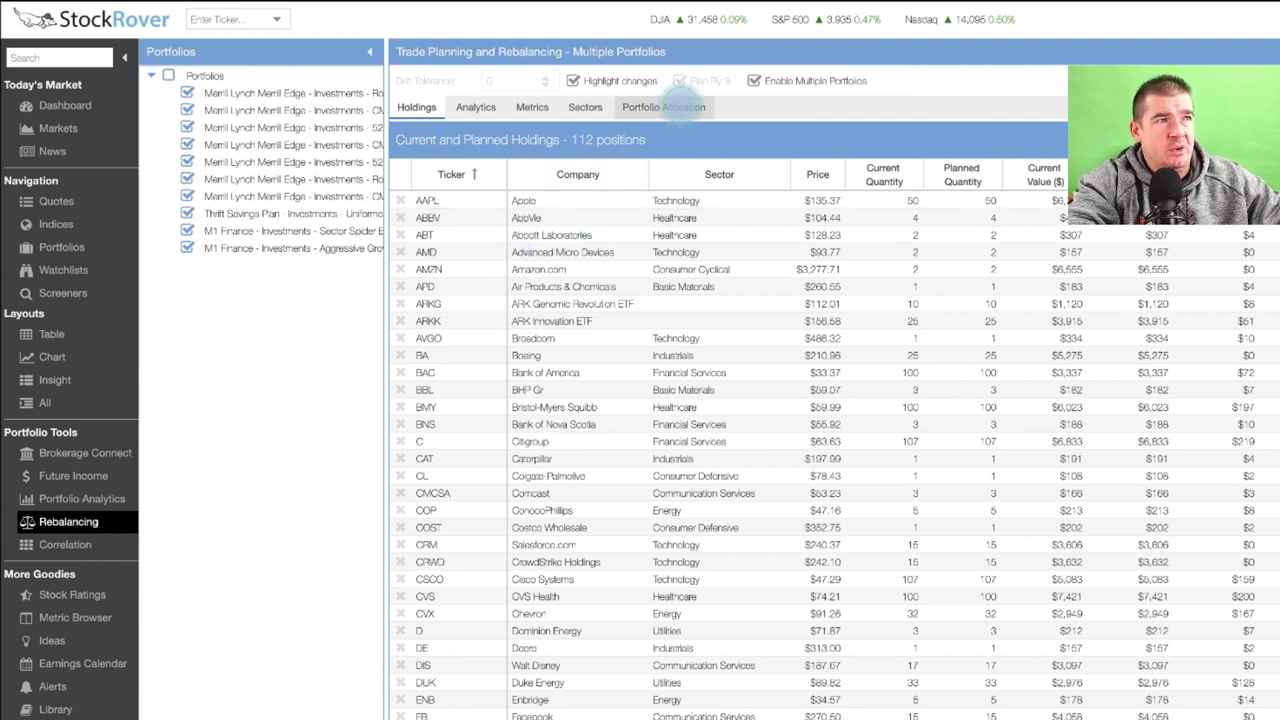
click(663, 107)
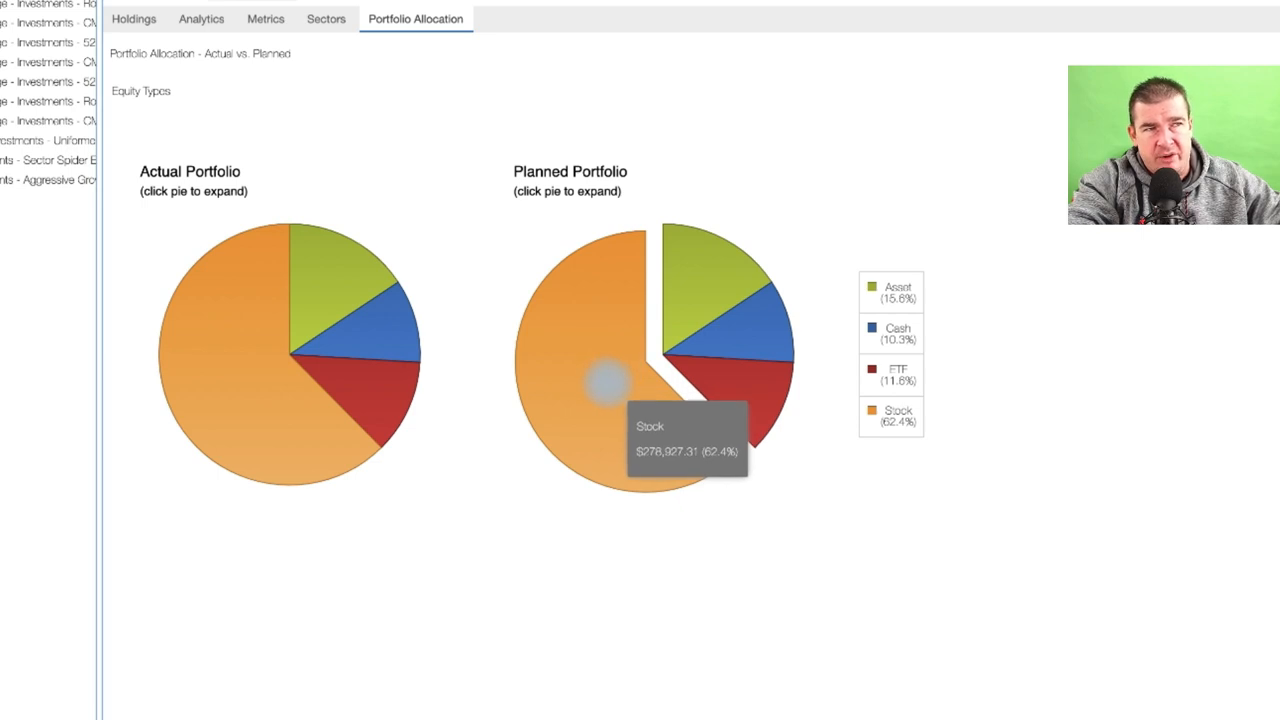
mouse_move(600, 375)
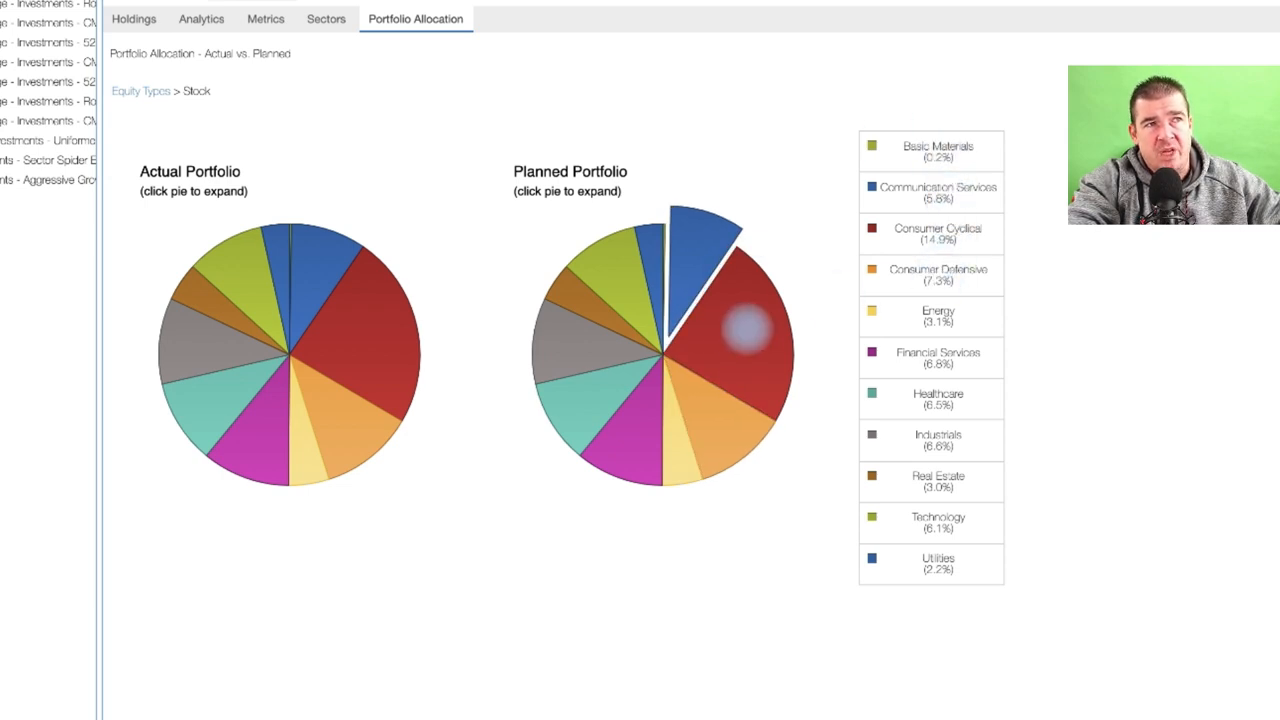
mouse_move(745, 320)
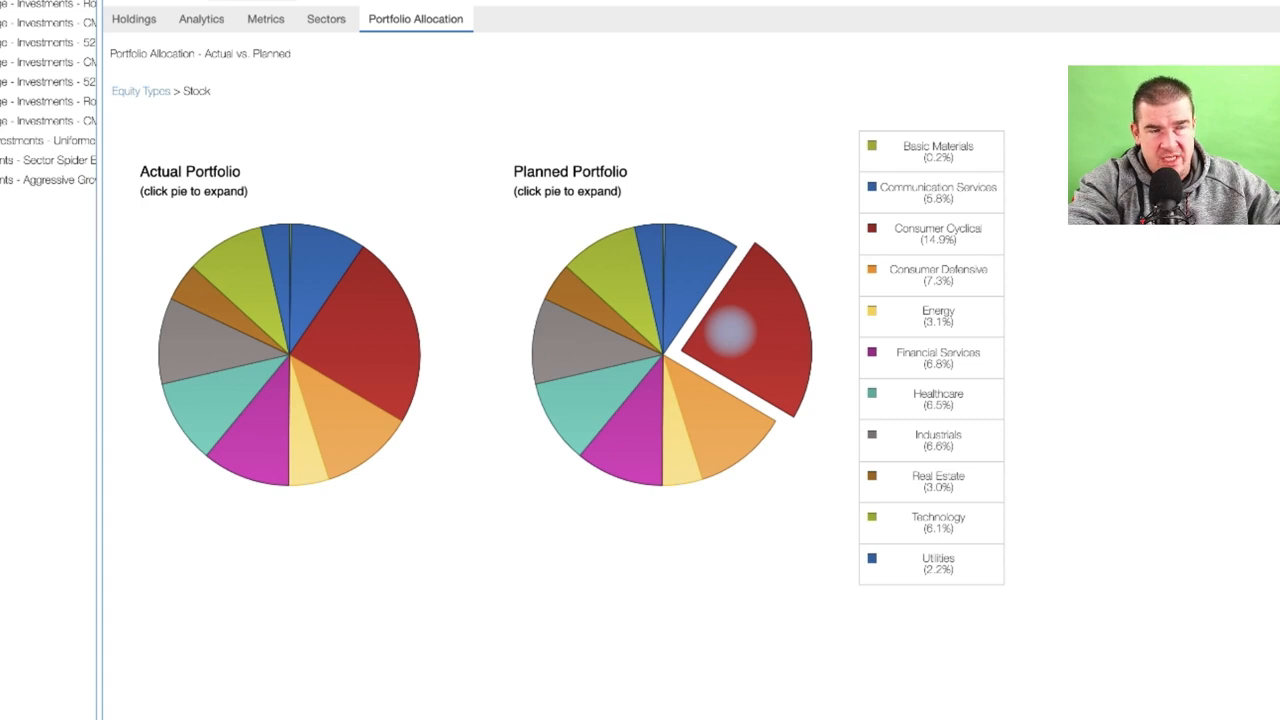
mouse_move(735, 330)
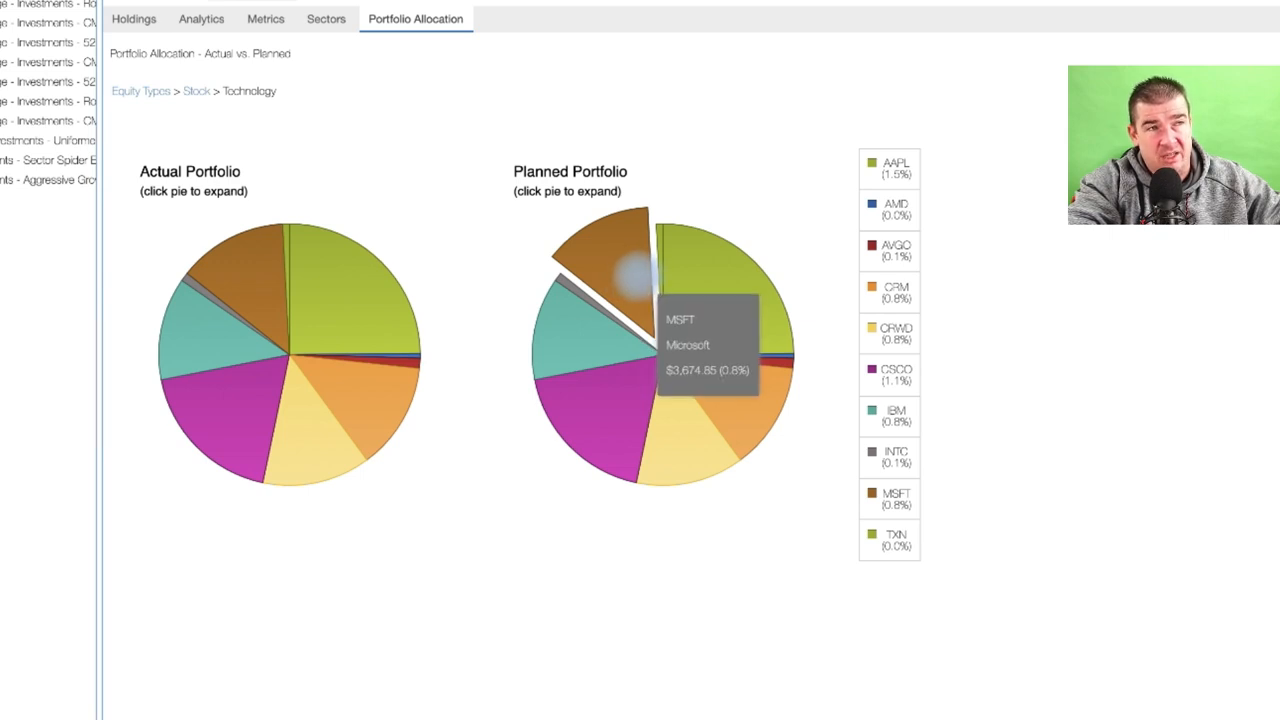
mouse_move(710, 260)
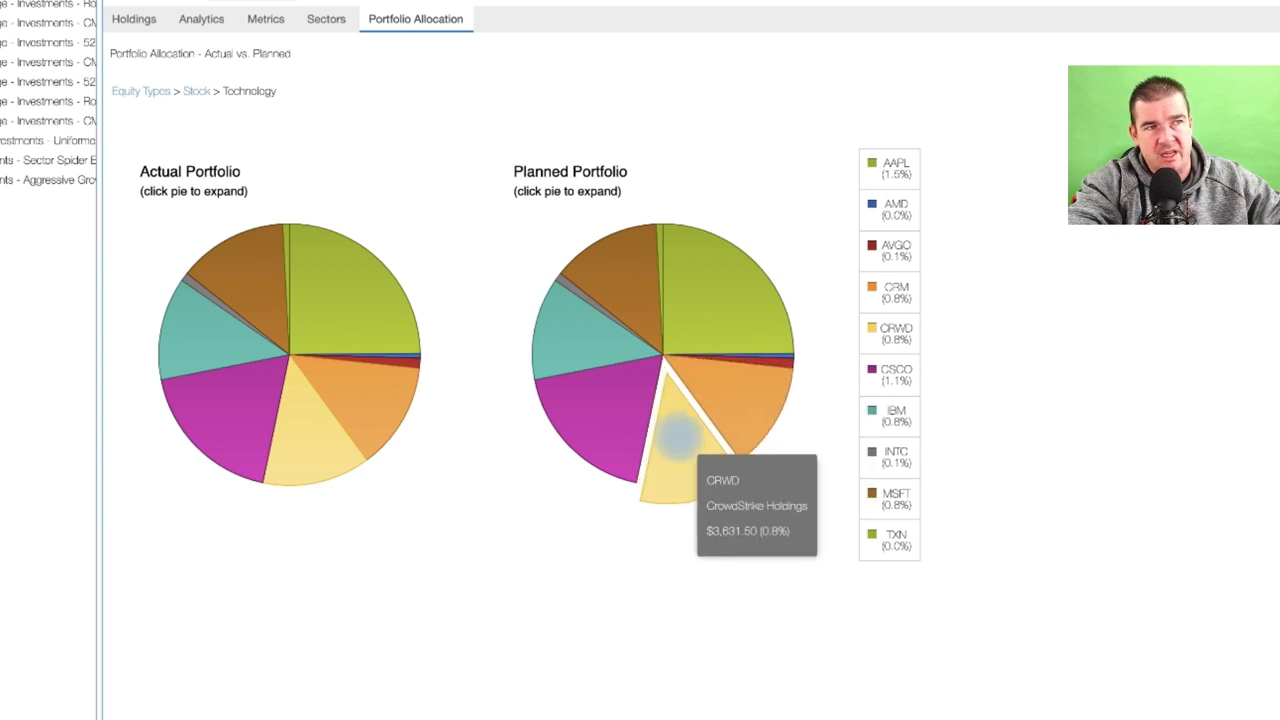
mouse_move(600, 440)
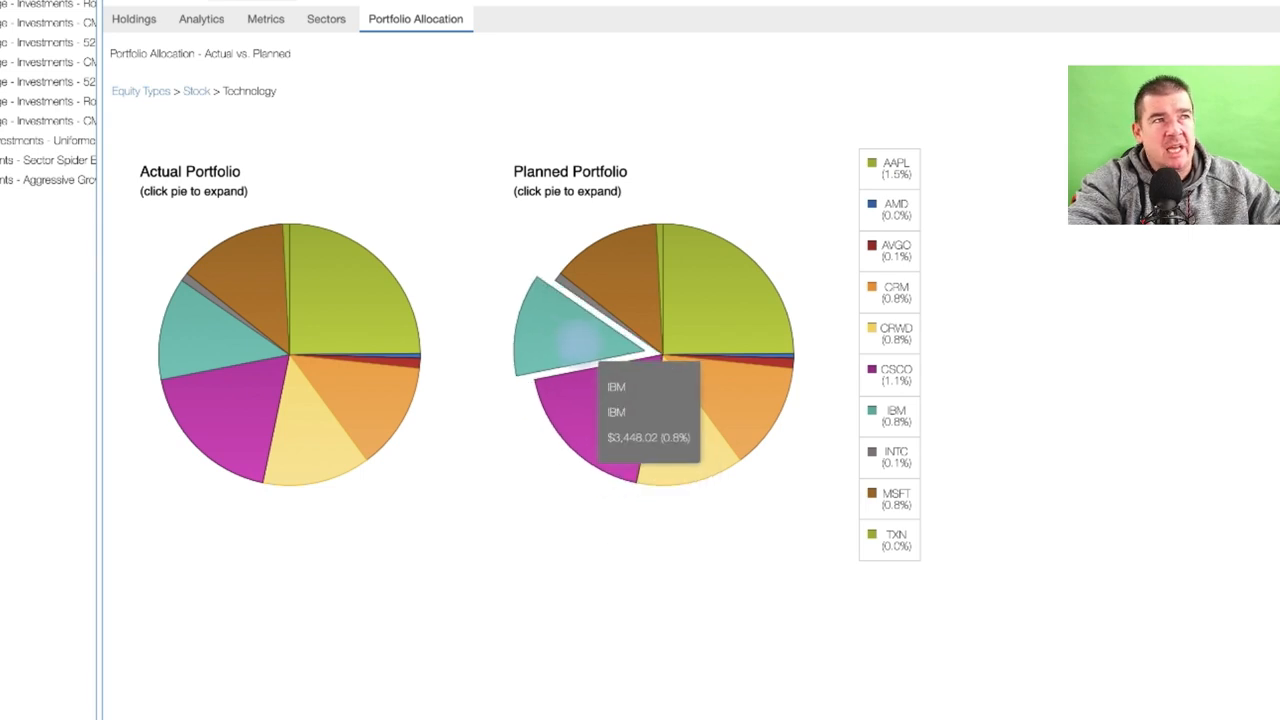
Return from the Technology holdings breakdown to the sector-level stock allocation
click(196, 91)
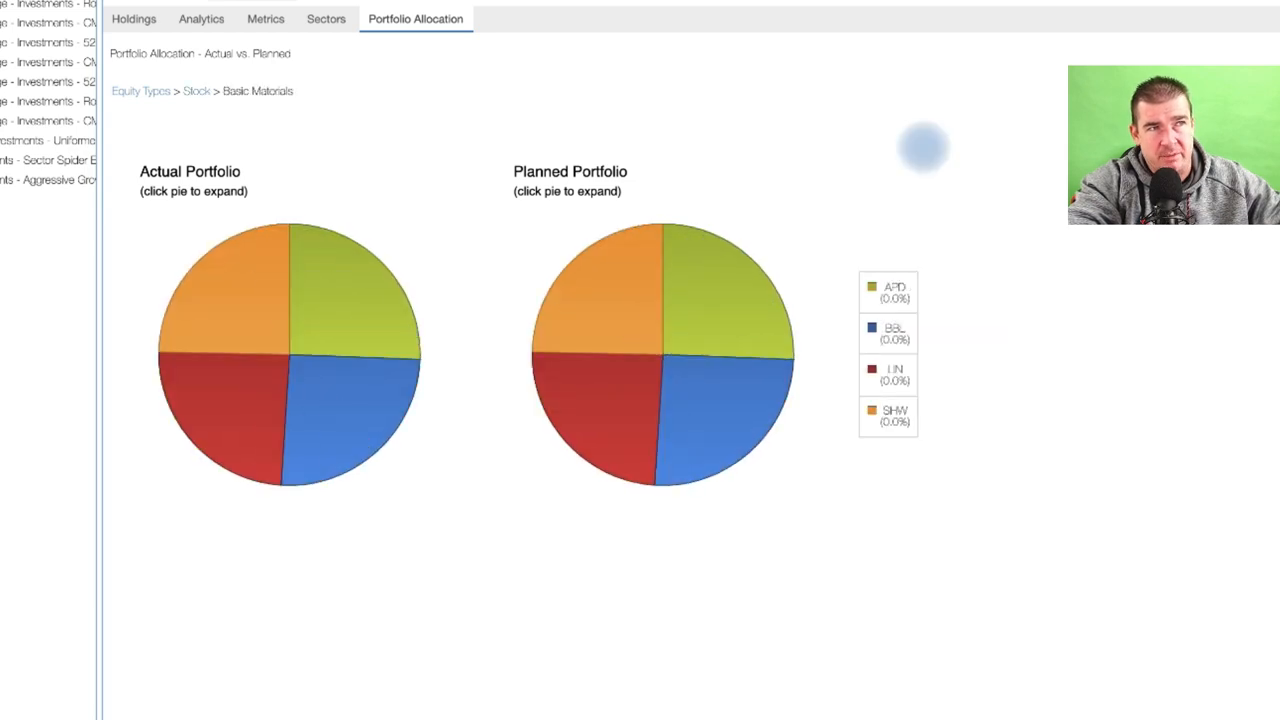
mouse_move(748, 235)
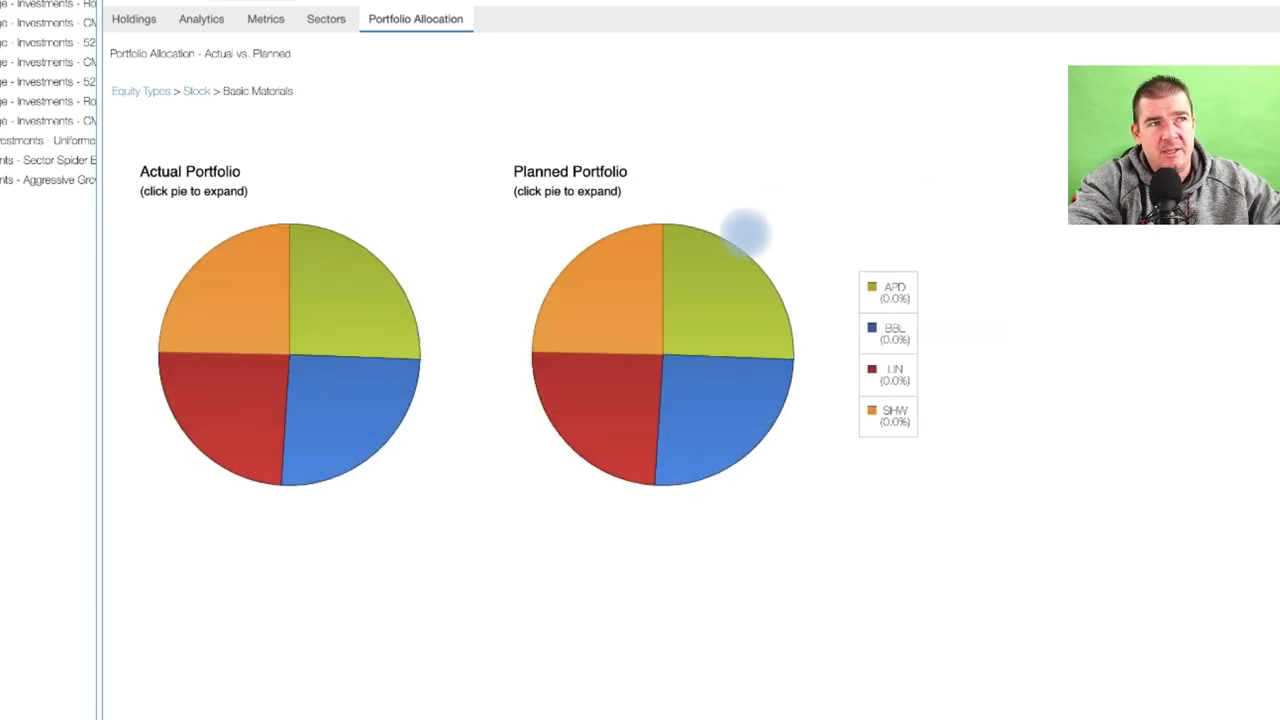
mouse_move(715, 305)
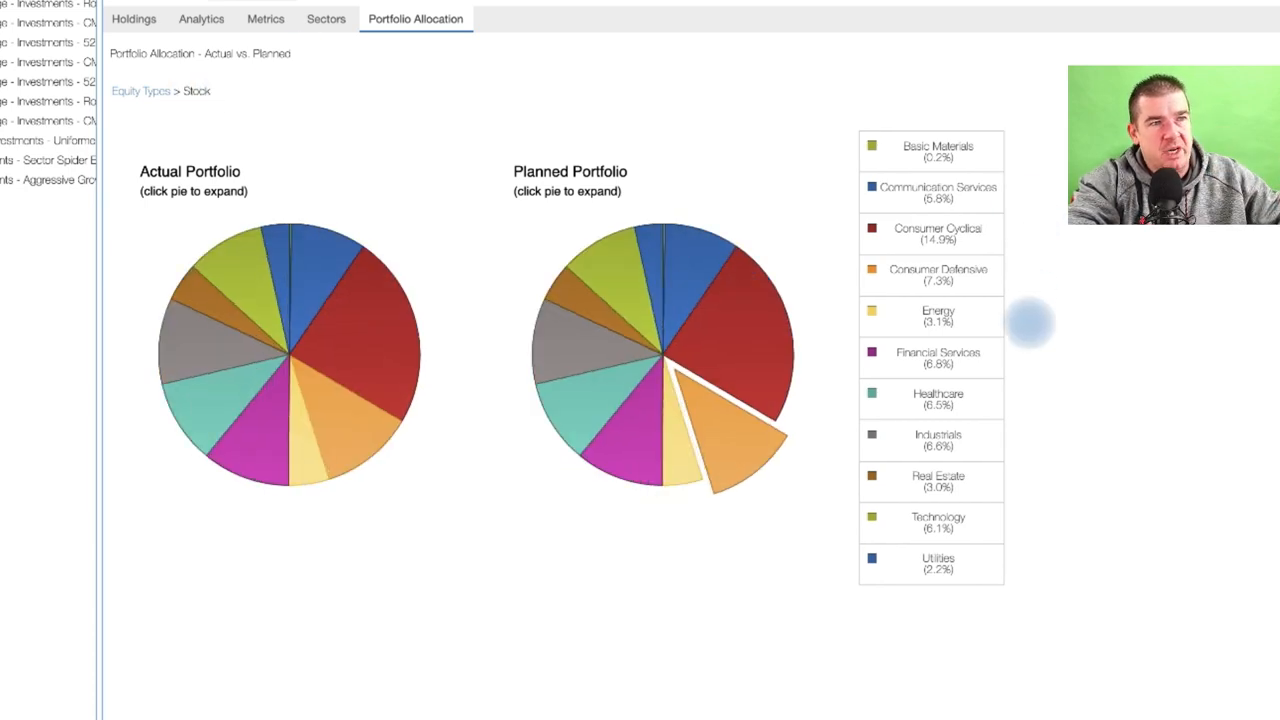
Drill into the Communication Services sector's holdings, such as GOOGL, T, FB and DIS
click(280, 280)
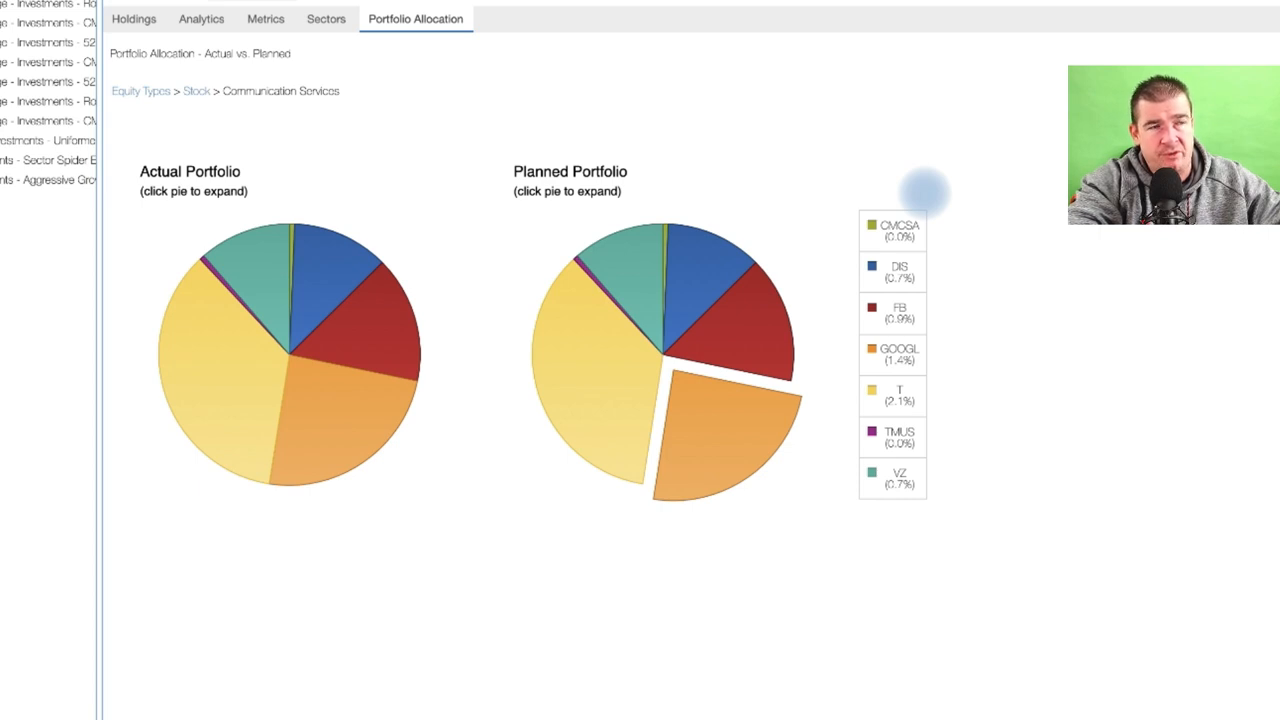
mouse_move(590, 375)
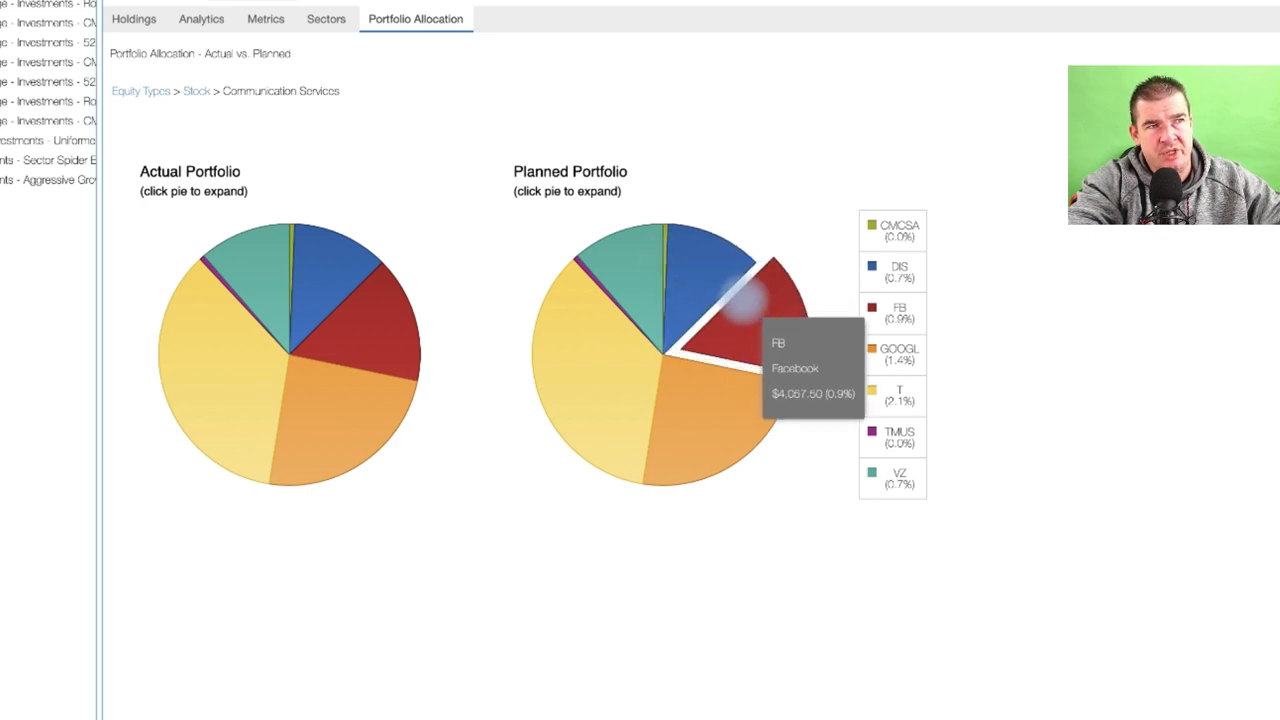
mouse_move(715, 410)
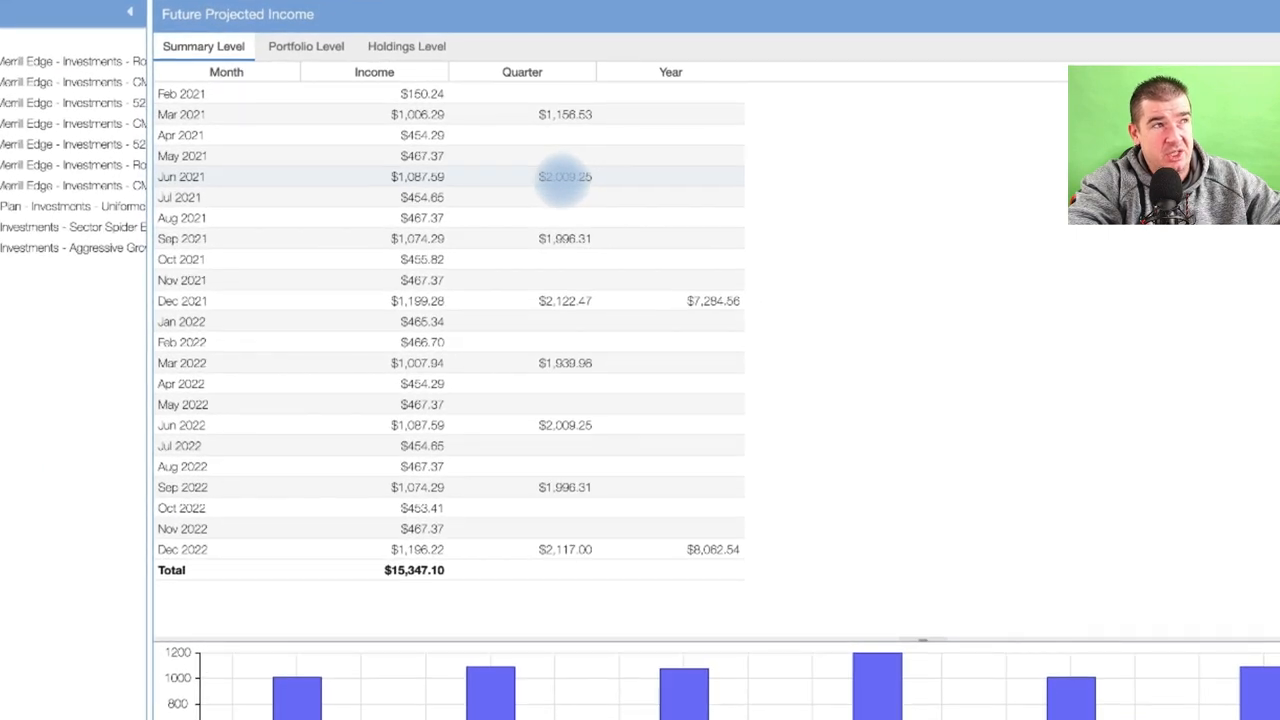
mouse_move(285, 549)
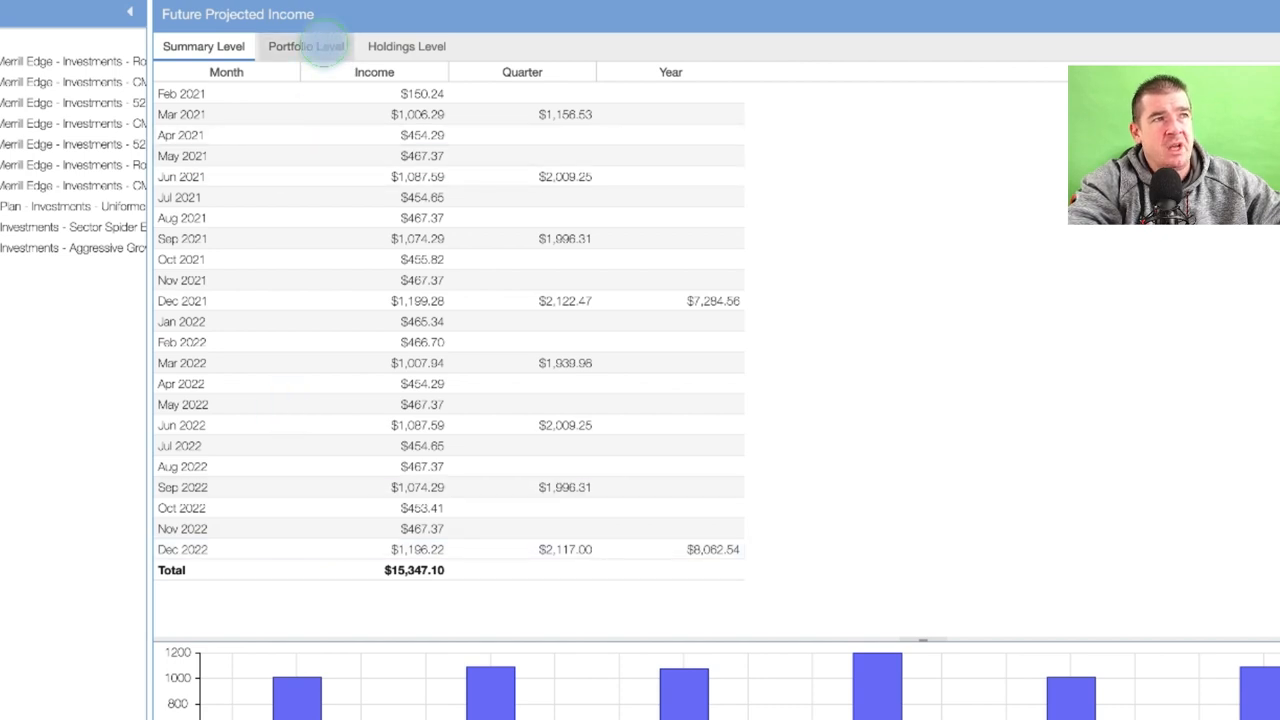
Switch Future Income to Portfolio Level and scroll to the stacked monthly bar chart
click(306, 46)
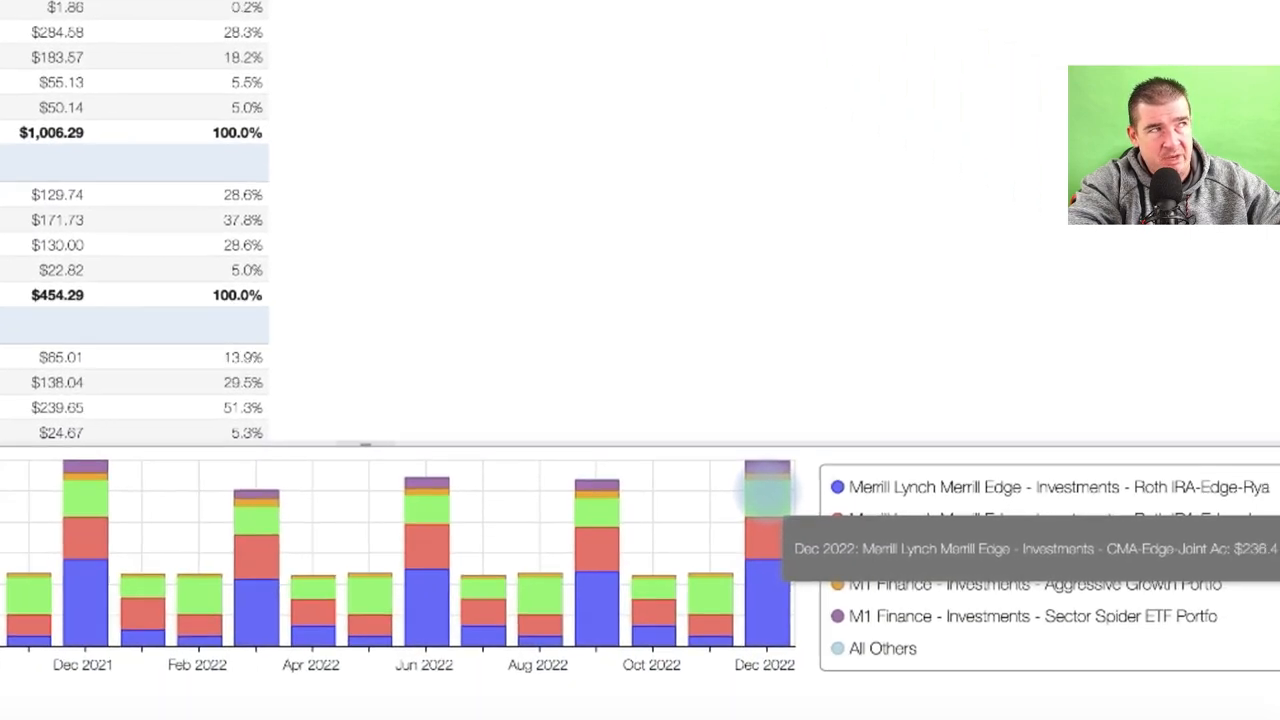
scroll(down, 3)
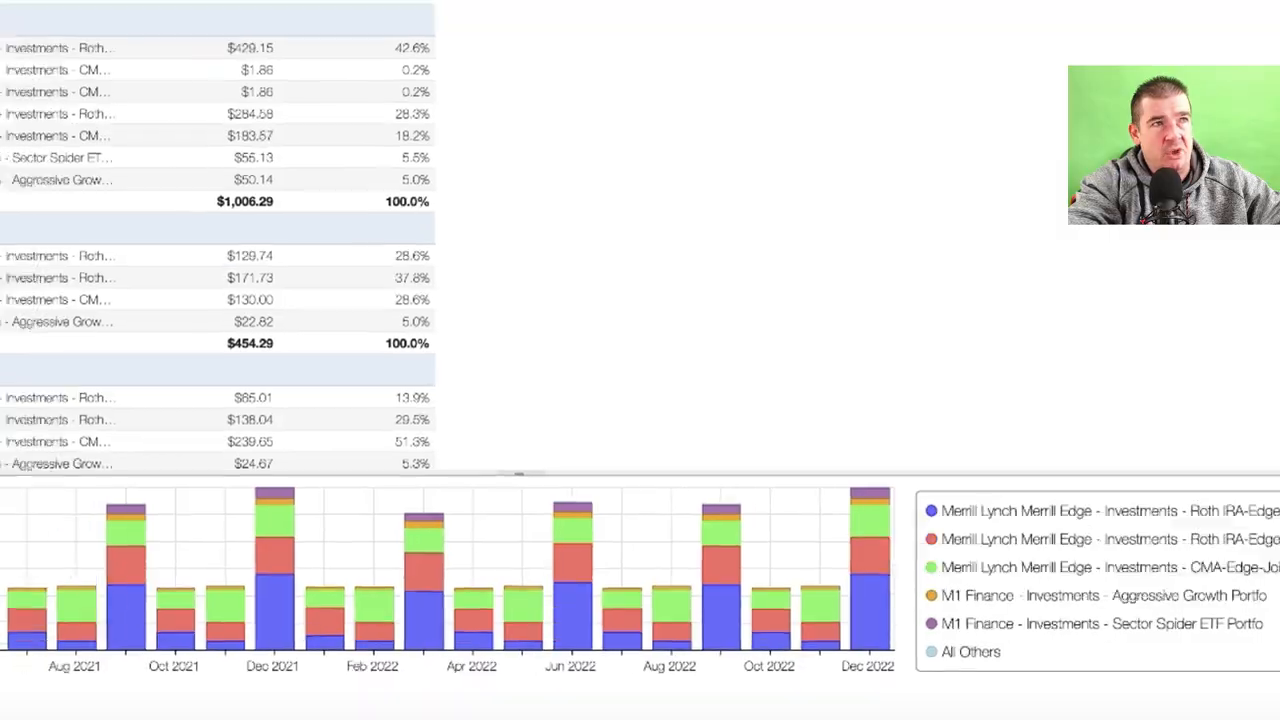
Switch to Holdings Level and scroll through per-holding tickers, payment dates and amounts
click(419, 74)
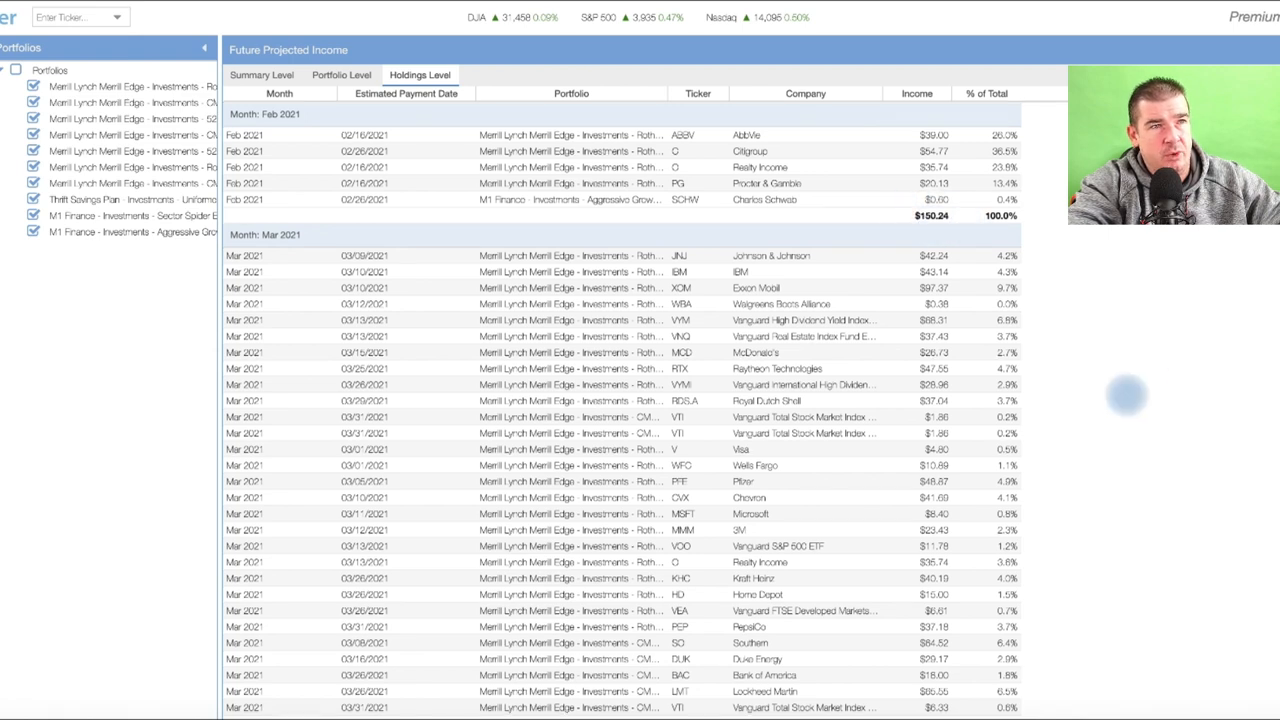
scroll(down, 3)
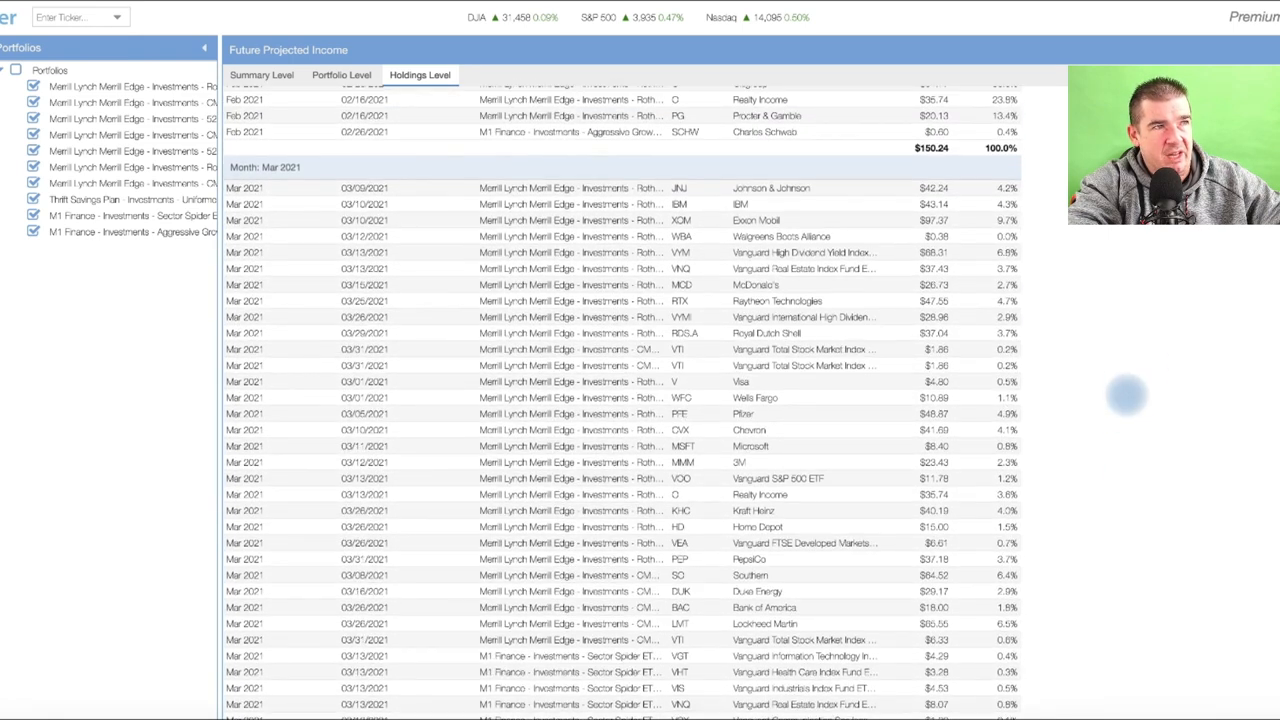
scroll(down, 3)
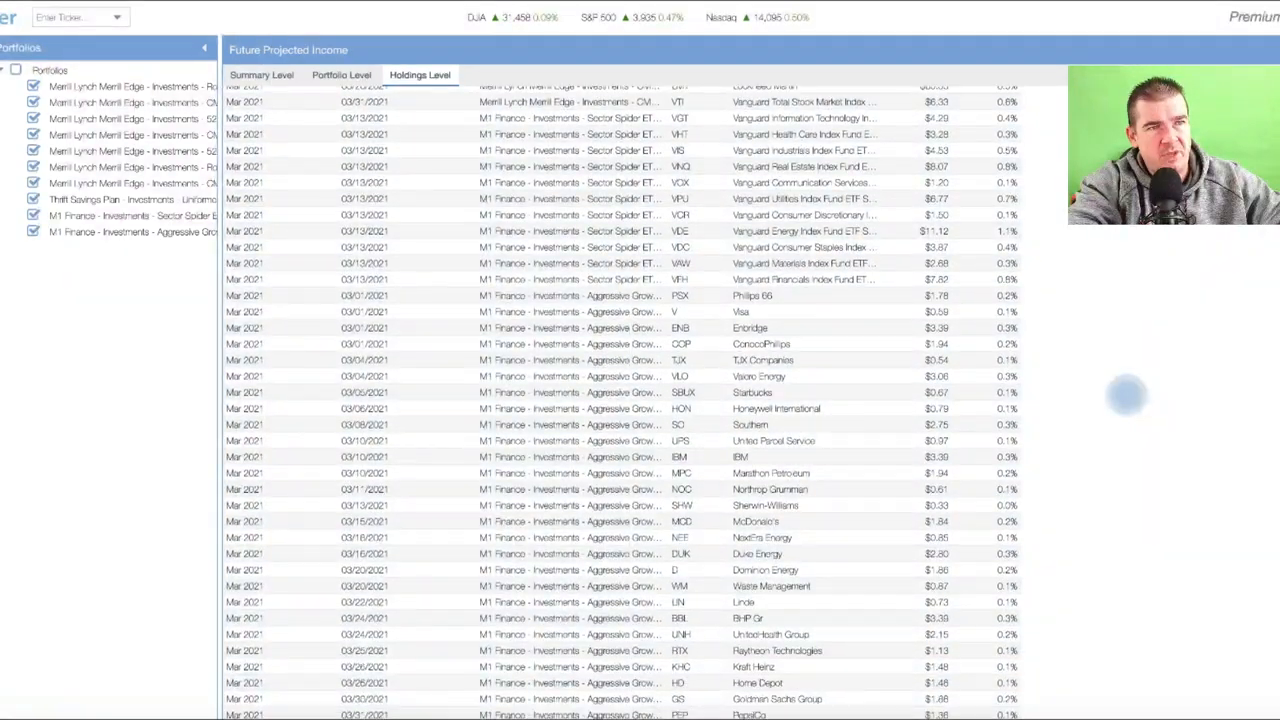
scroll(down, 3)
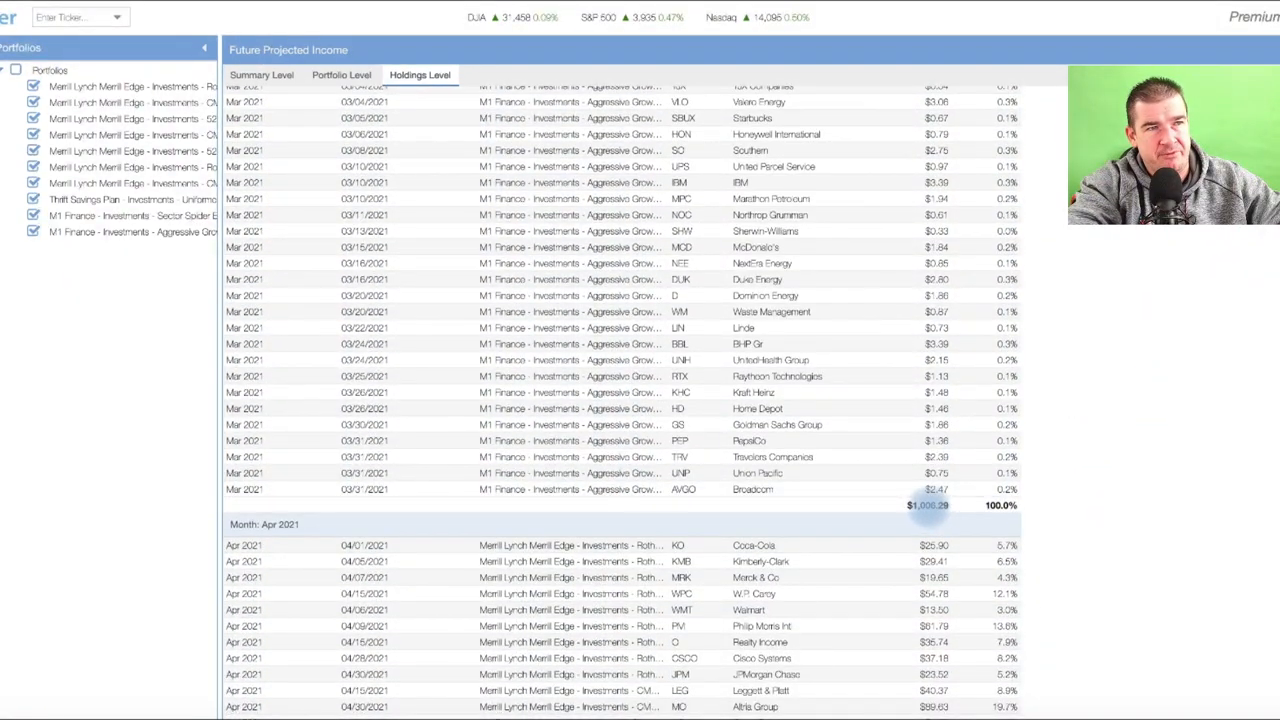
mouse_move(1135, 408)
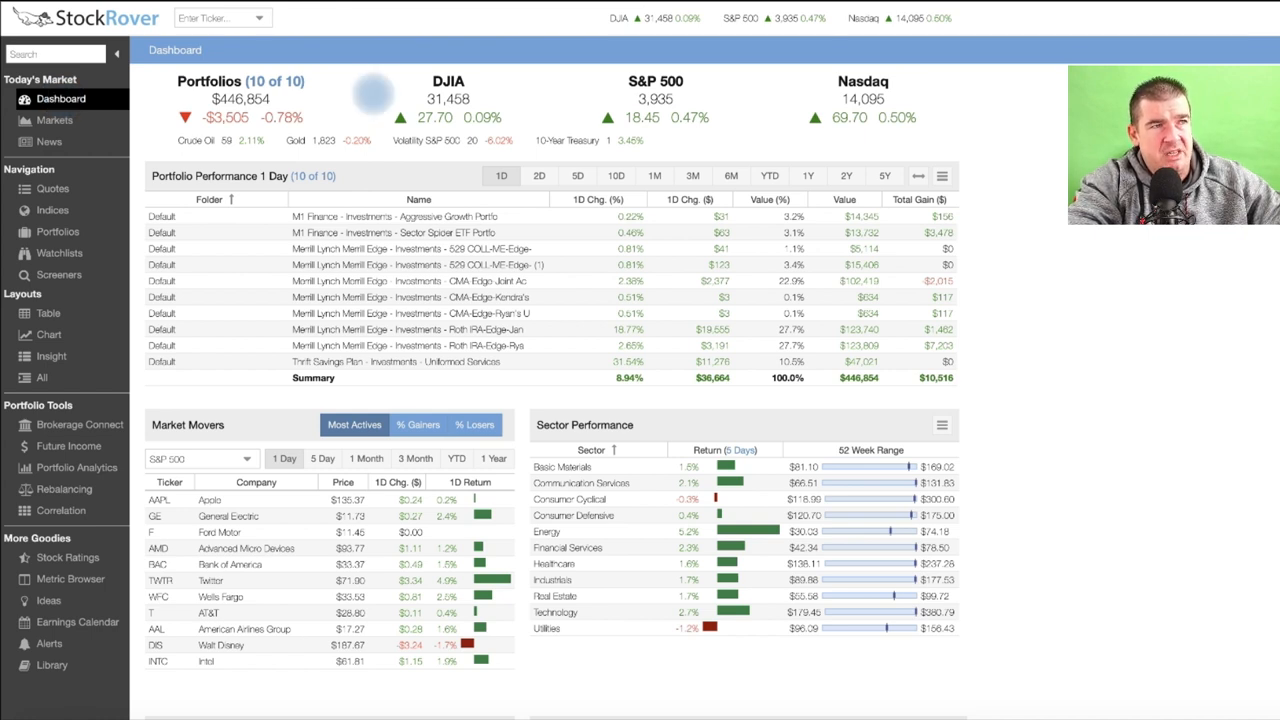
mouse_move(1008, 348)
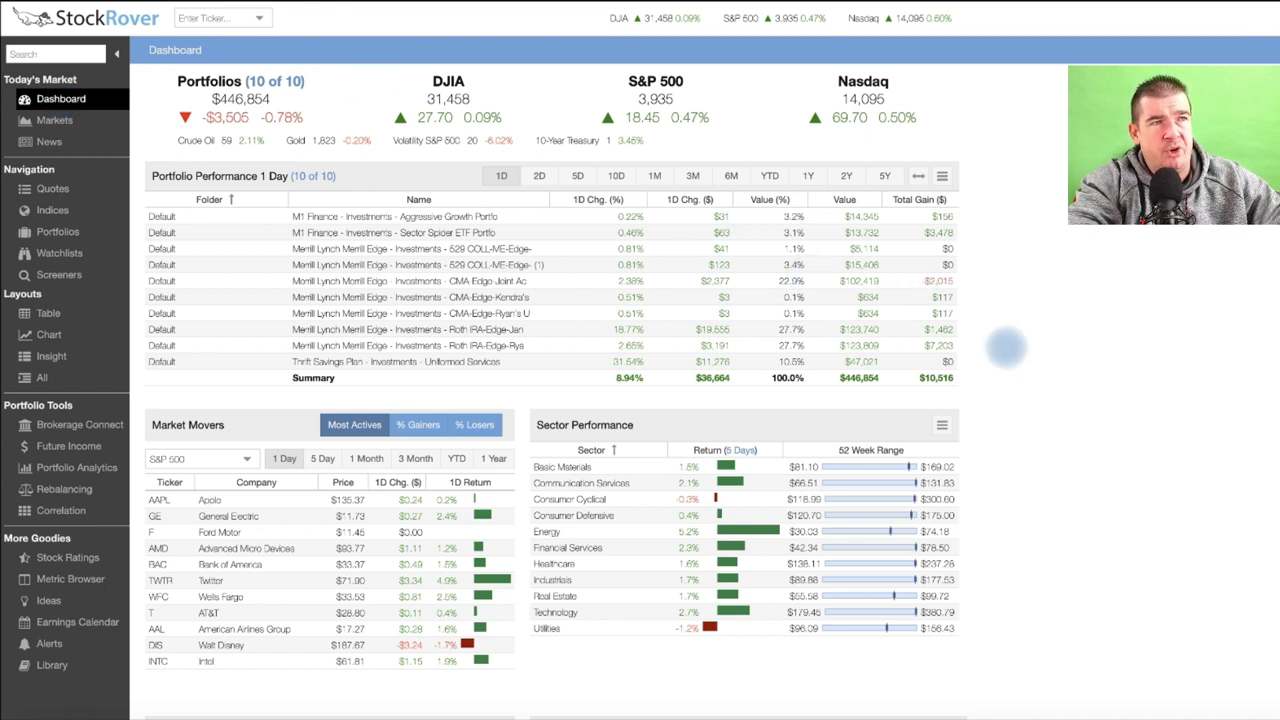